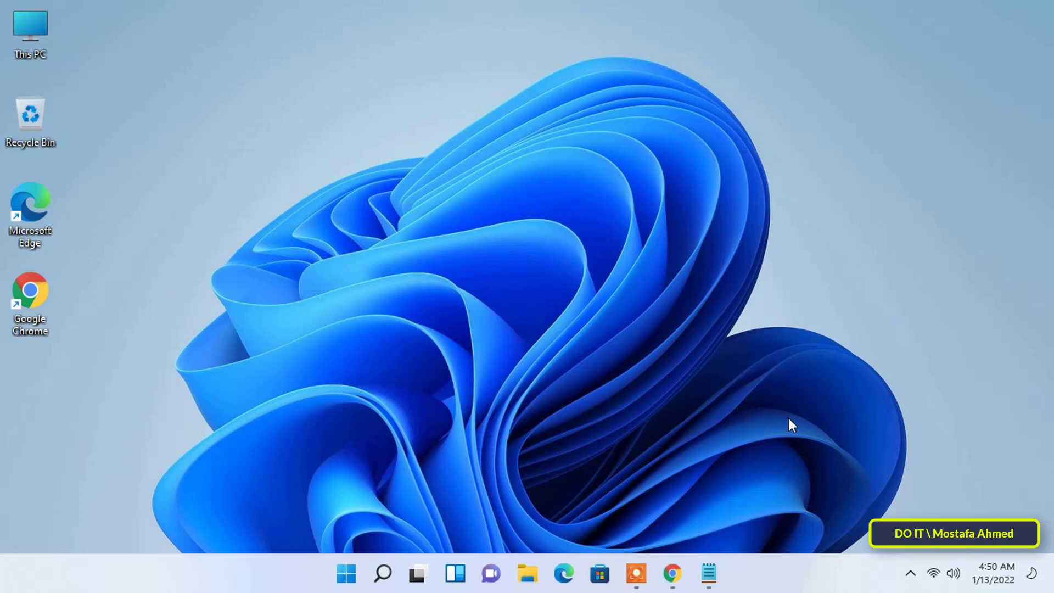
mouse_move(339, 588)
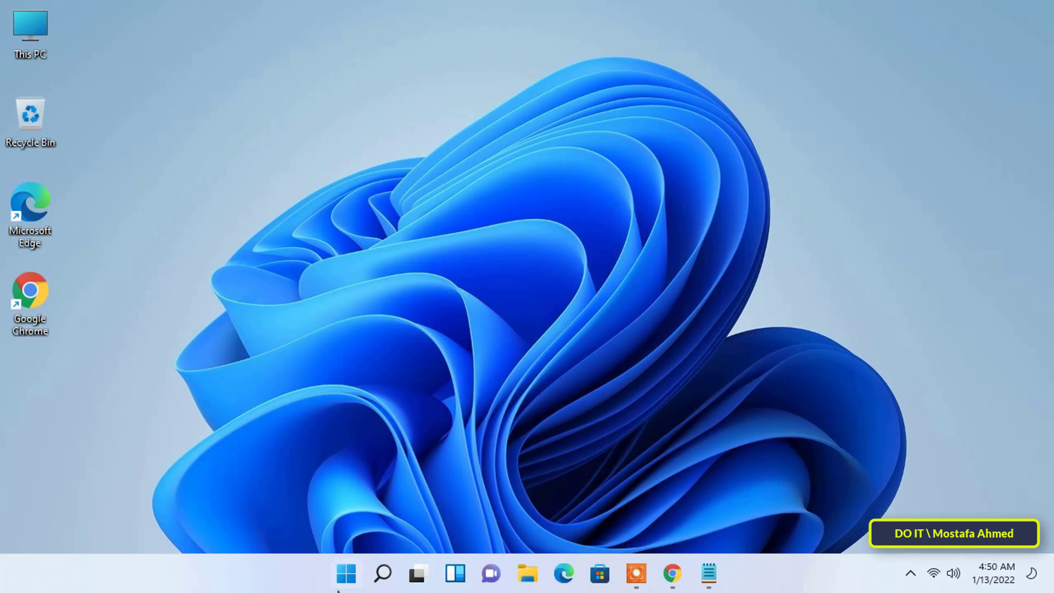
Step: Bring up the Start menu from the taskbar
click(345, 573)
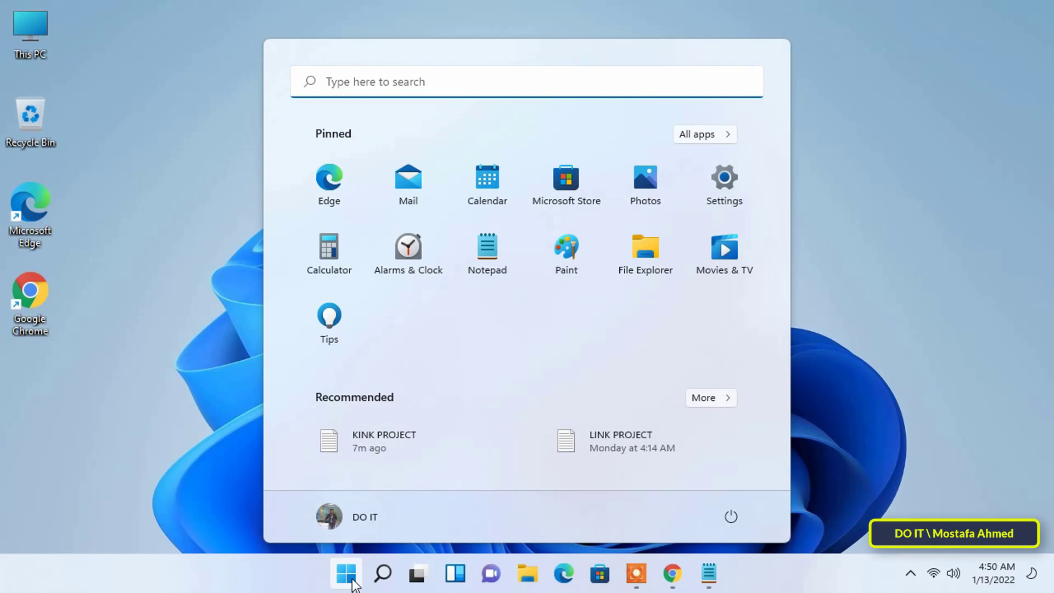
mouse_move(725, 186)
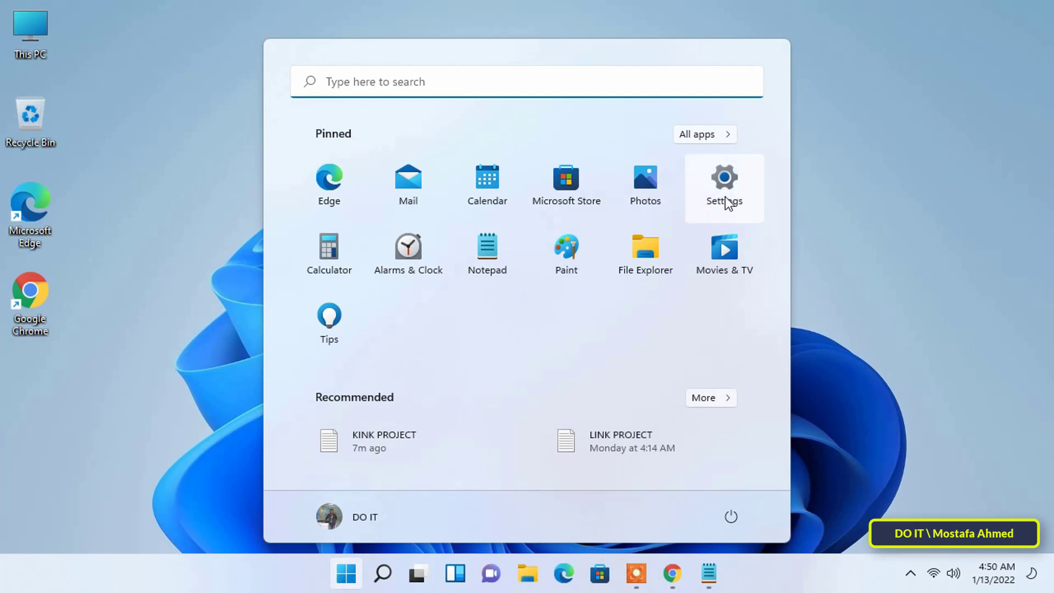
Step: Reach Windows Update's Advanced options in Settings, down to Delivery Optimization under Additional options
click(724, 187)
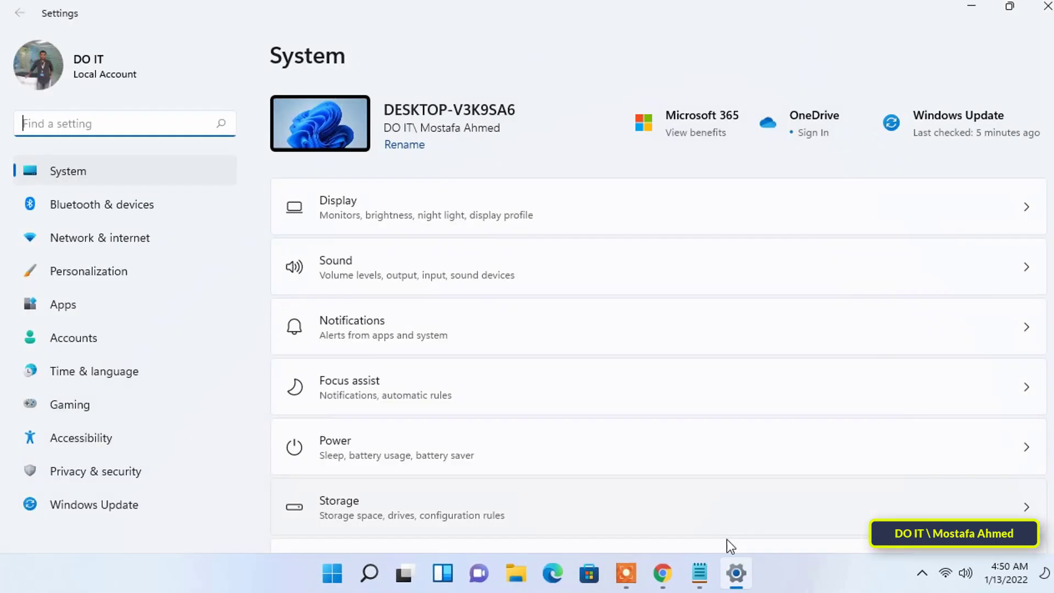
scroll(down, 3)
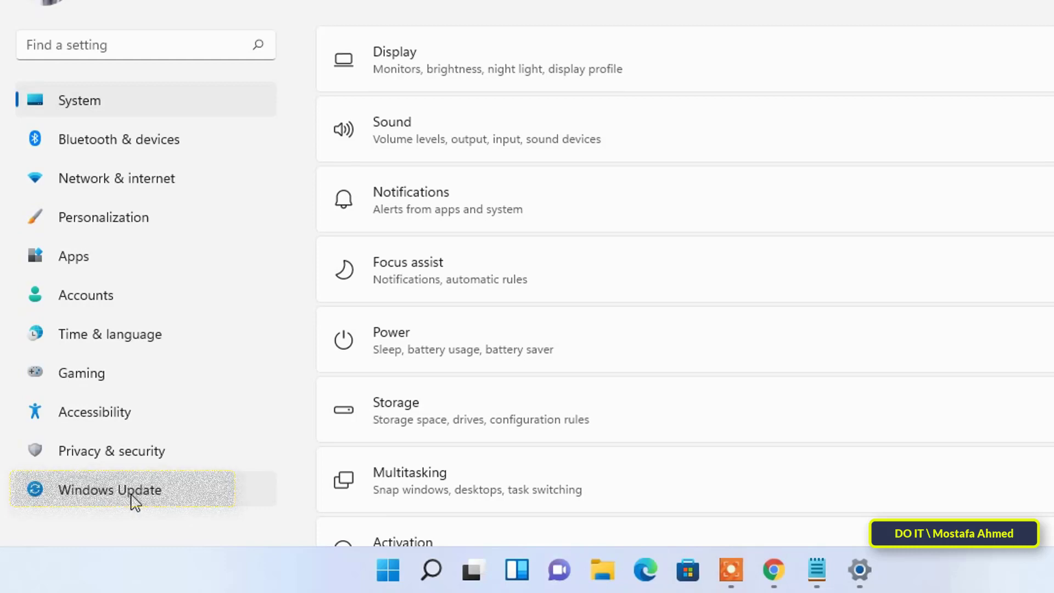
click(111, 489)
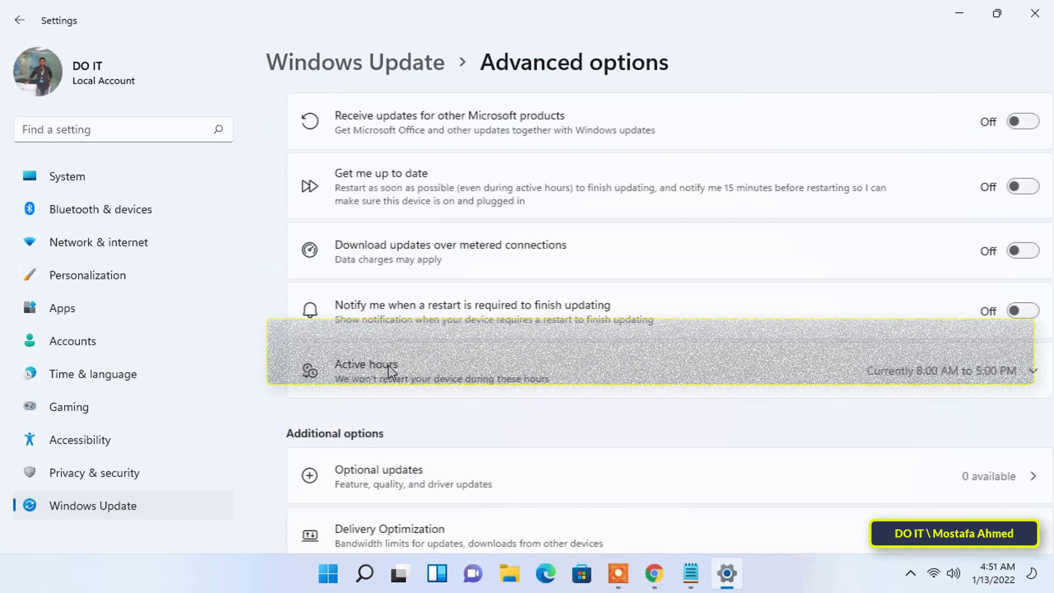
scroll(down, 3)
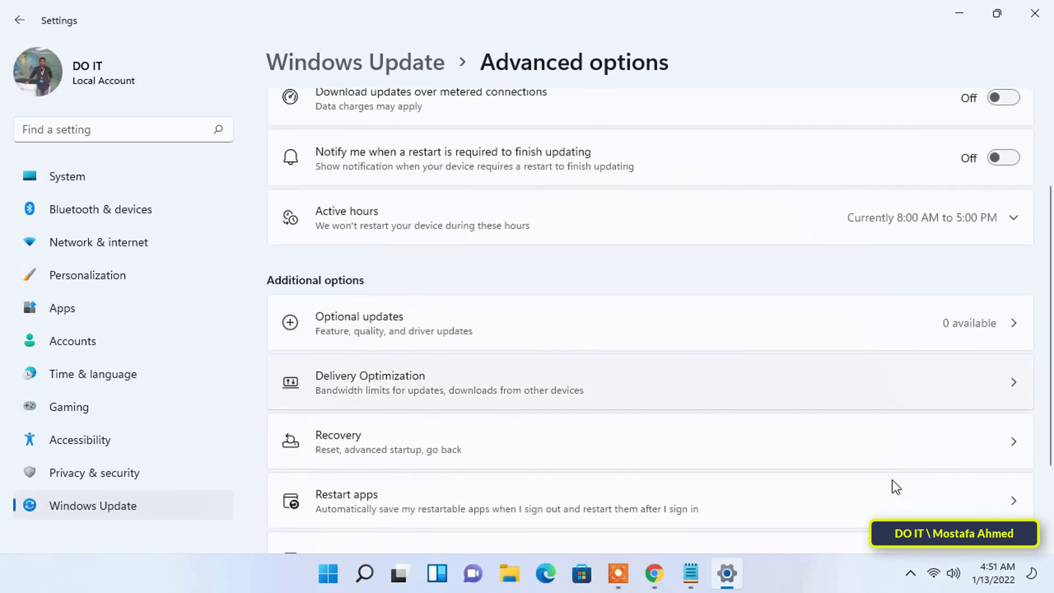
scroll(down, 3)
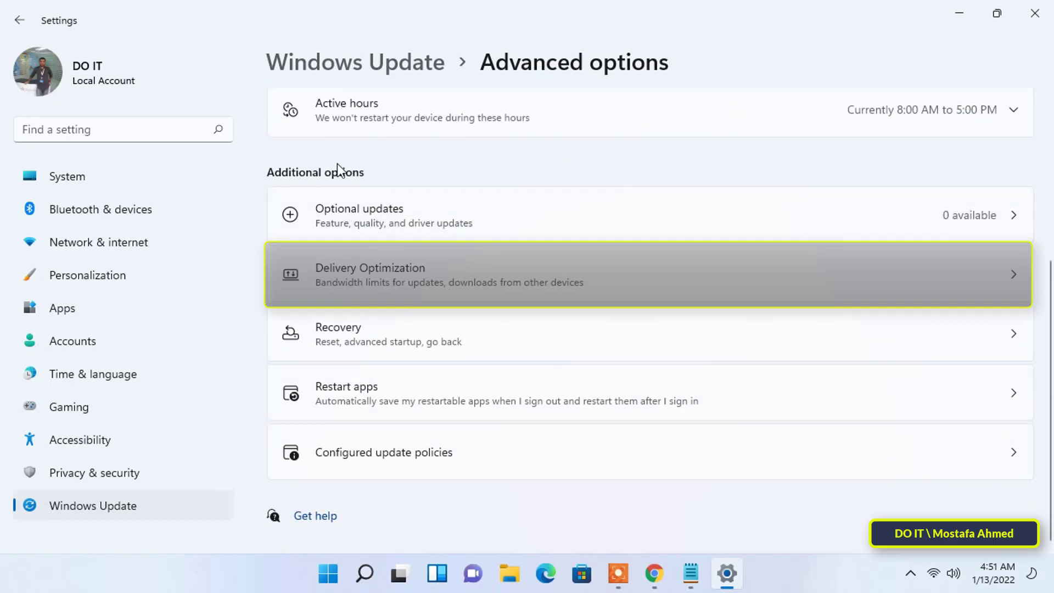
mouse_move(400, 290)
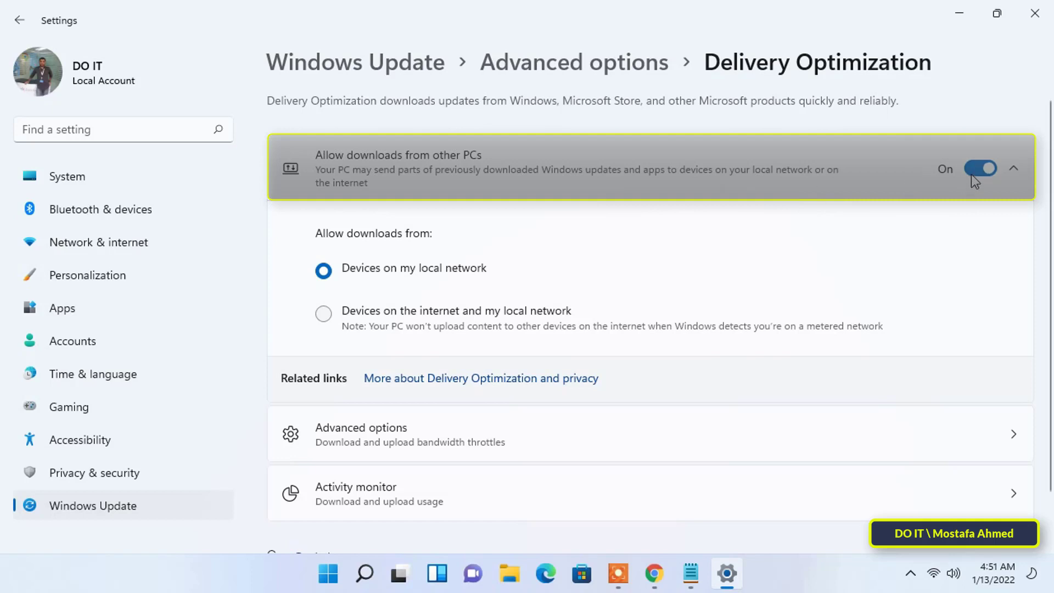
Step: Turn off 'Allow downloads from other PCs' in Delivery Optimization
click(981, 168)
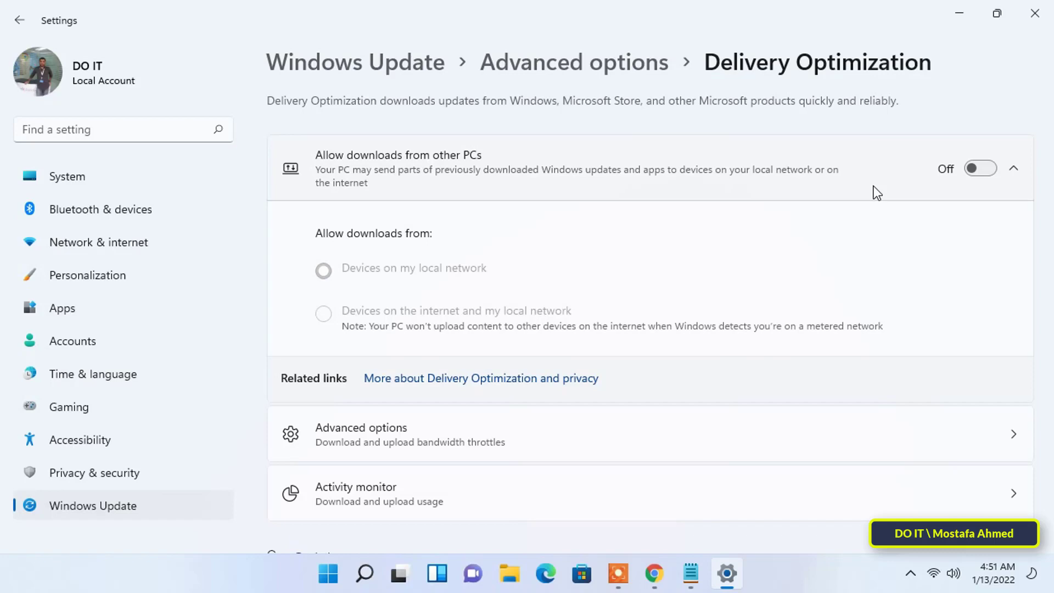
scroll(down, 3)
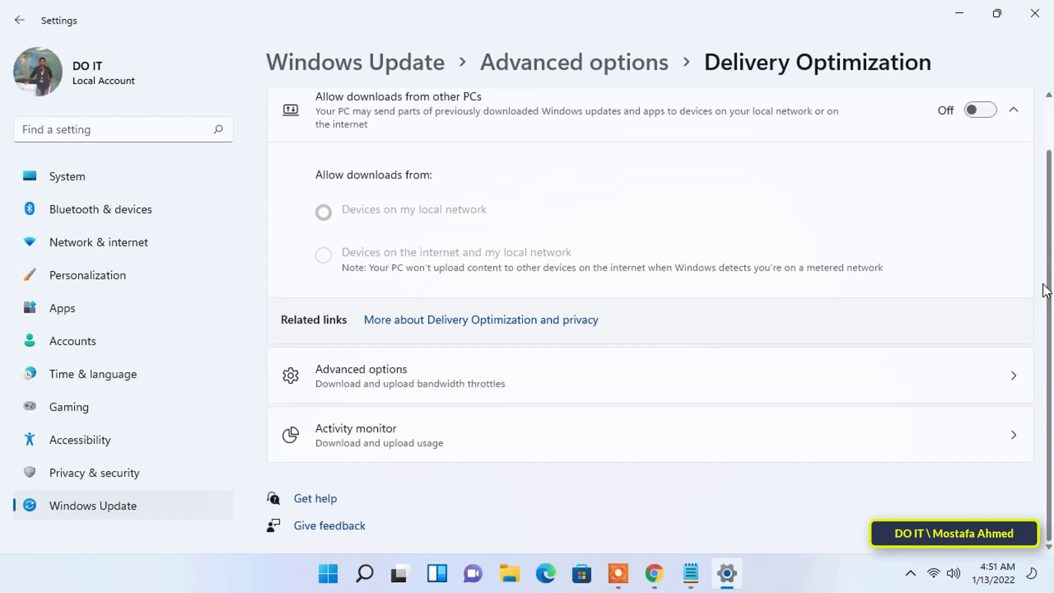
mouse_move(494, 392)
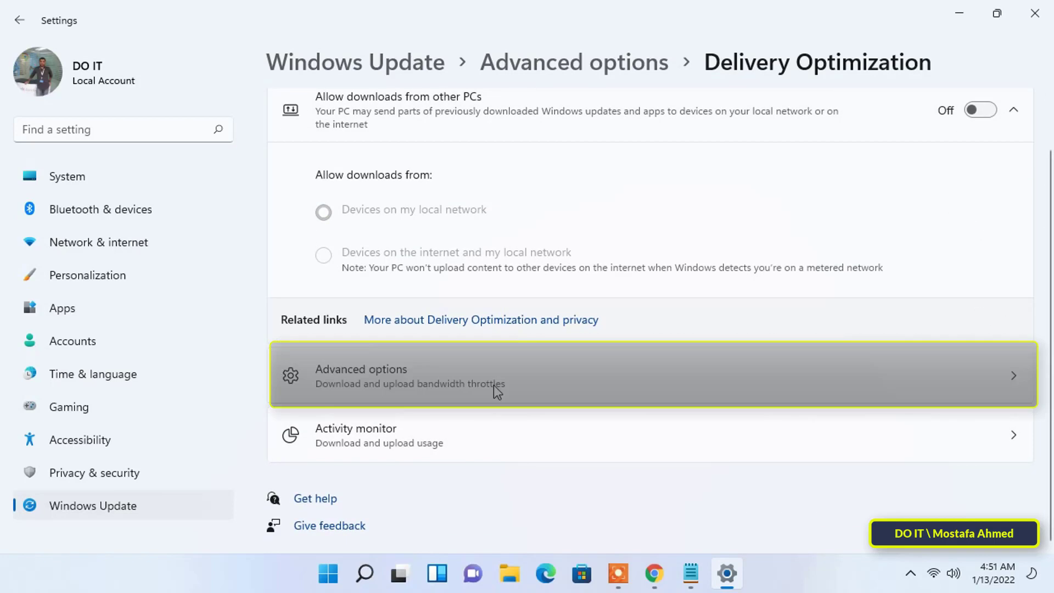
mouse_move(454, 394)
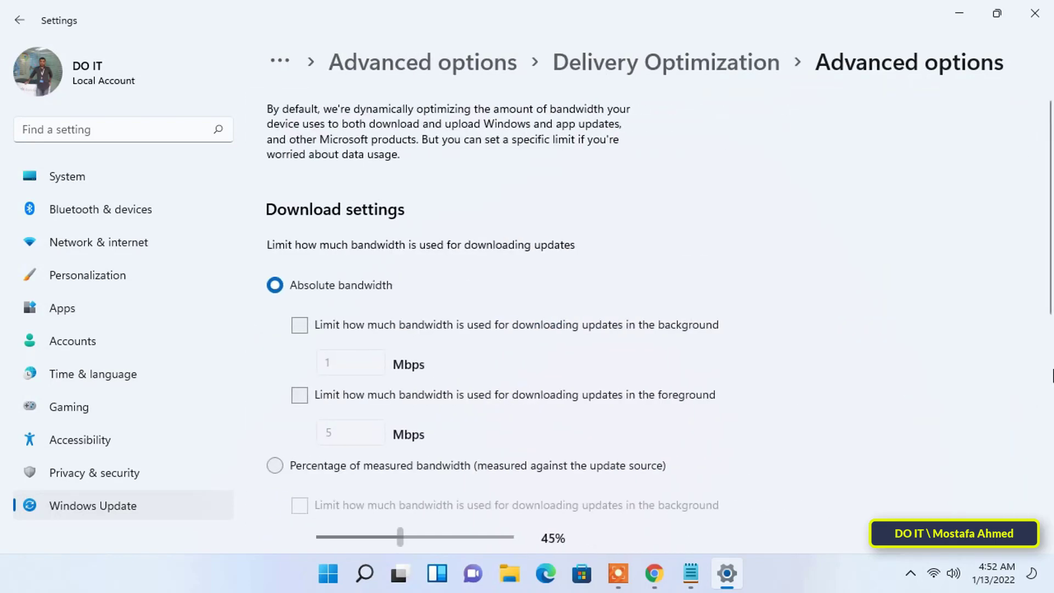
Step: Switch download limits to Absolute bandwidth, enable both limits and set the background limit to 20 Mbps
scroll(down, 3)
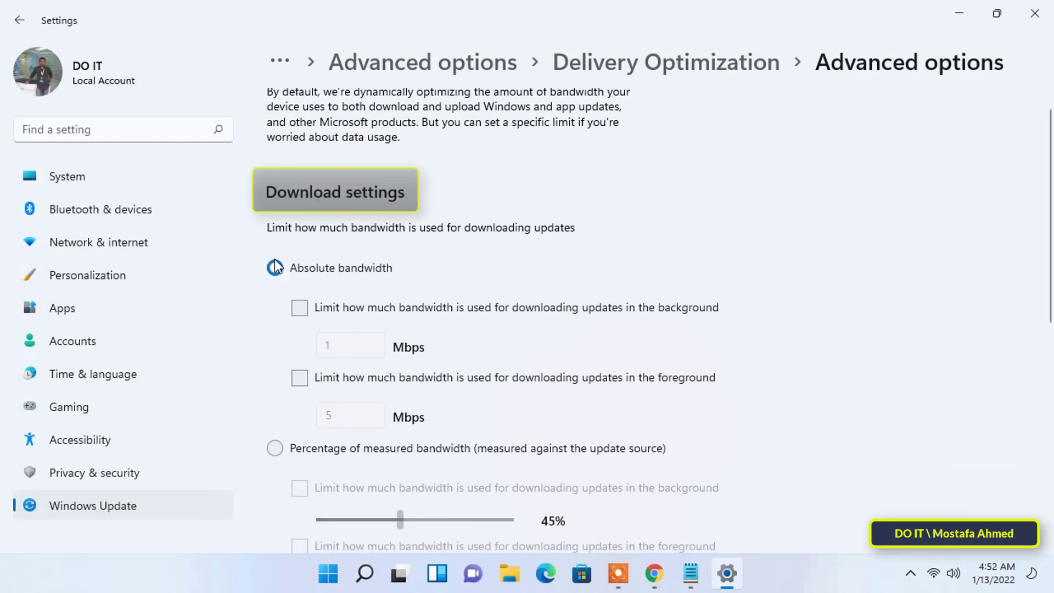
click(275, 268)
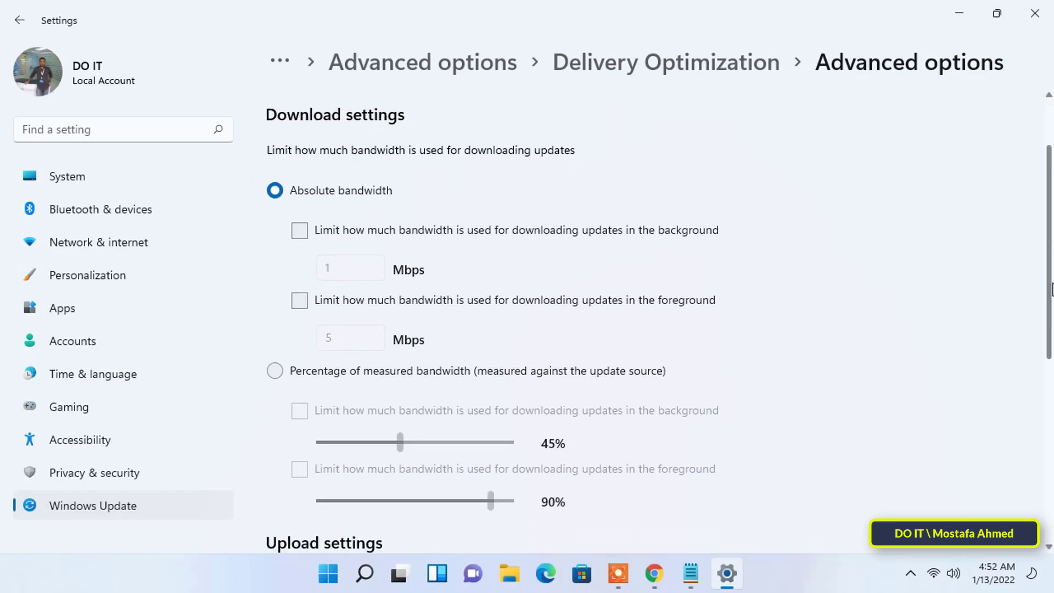
click(299, 230)
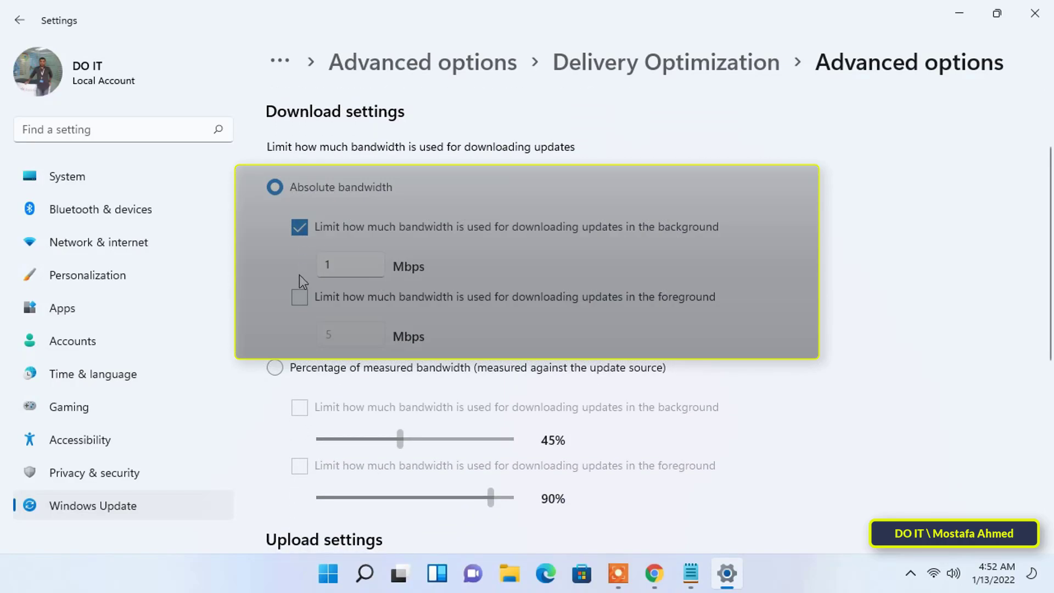
click(300, 297)
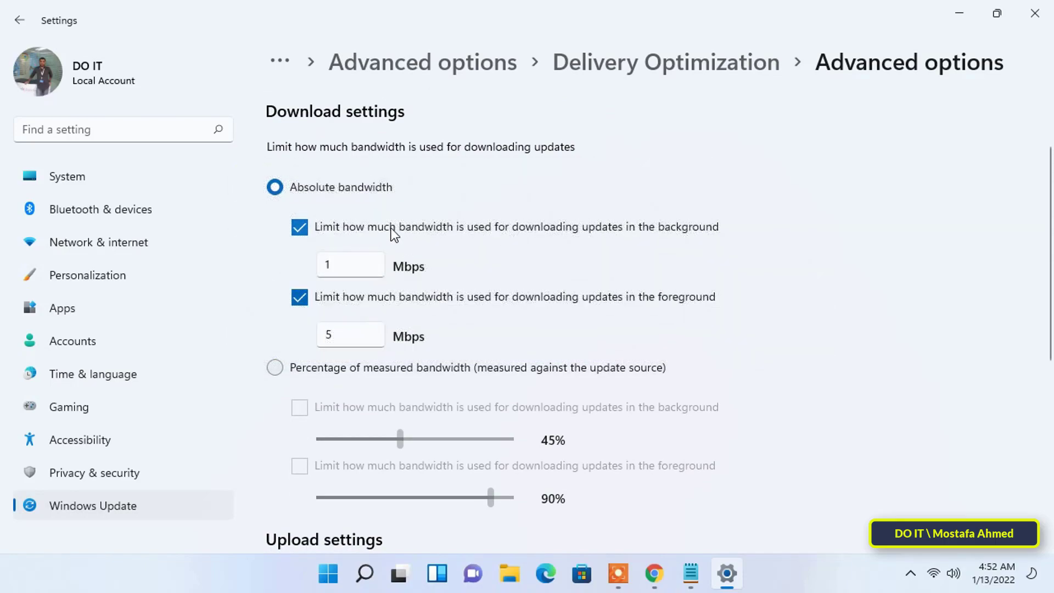
mouse_move(688, 234)
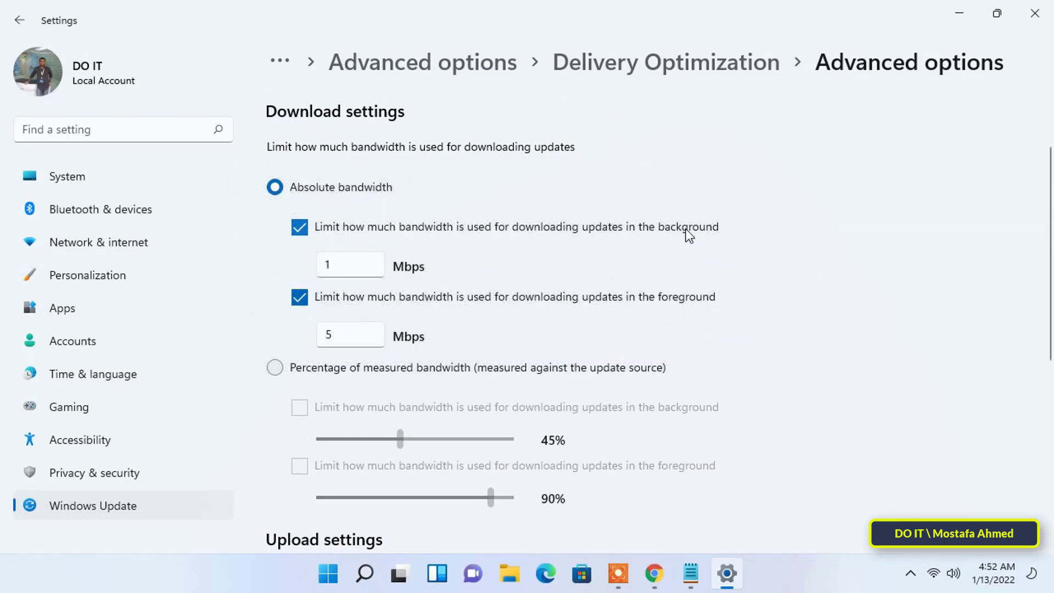
click(350, 265)
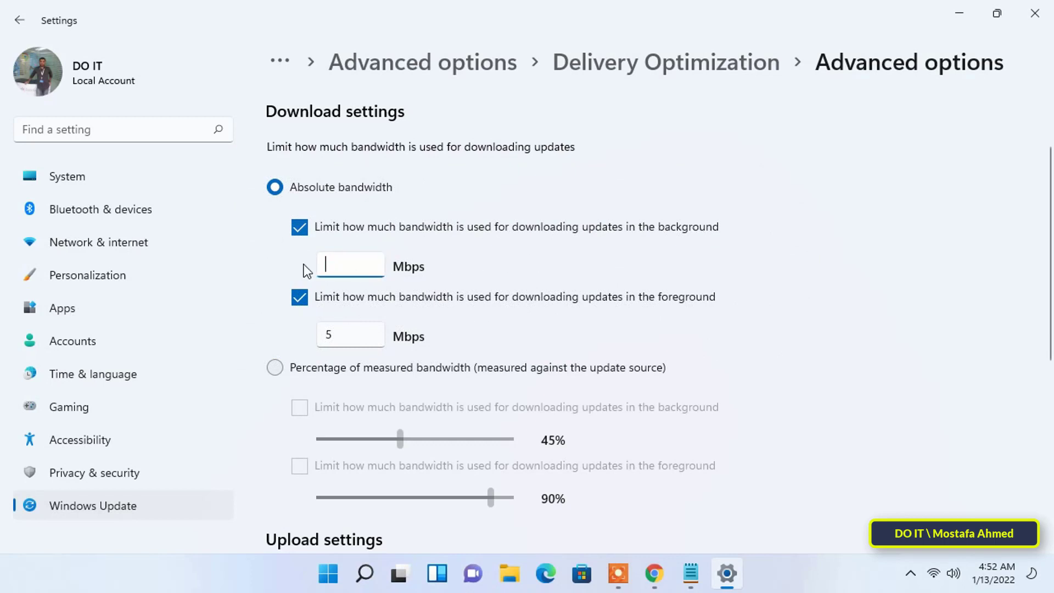
text(20)
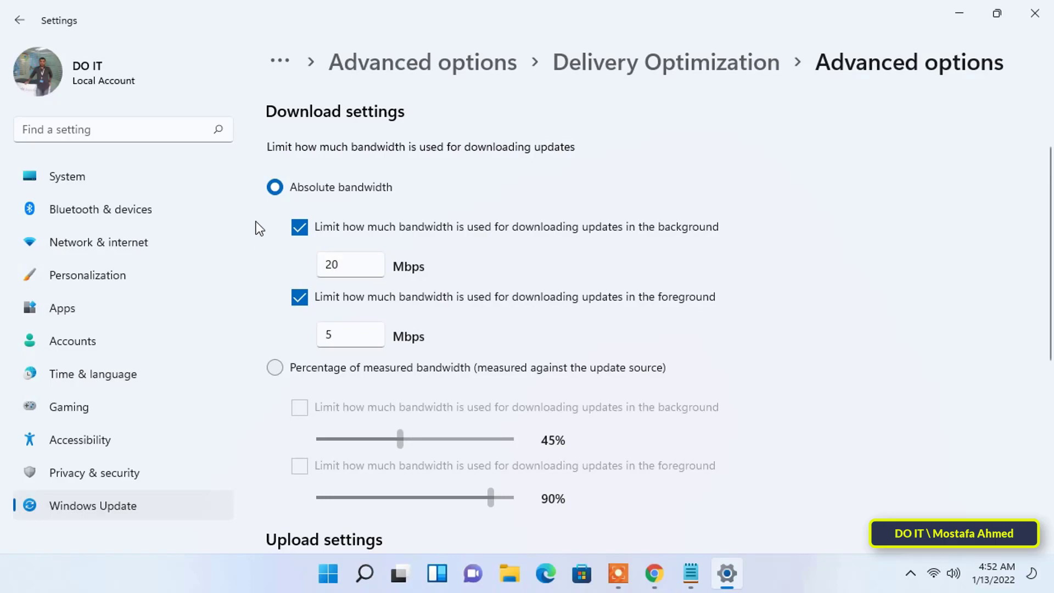
click(275, 367)
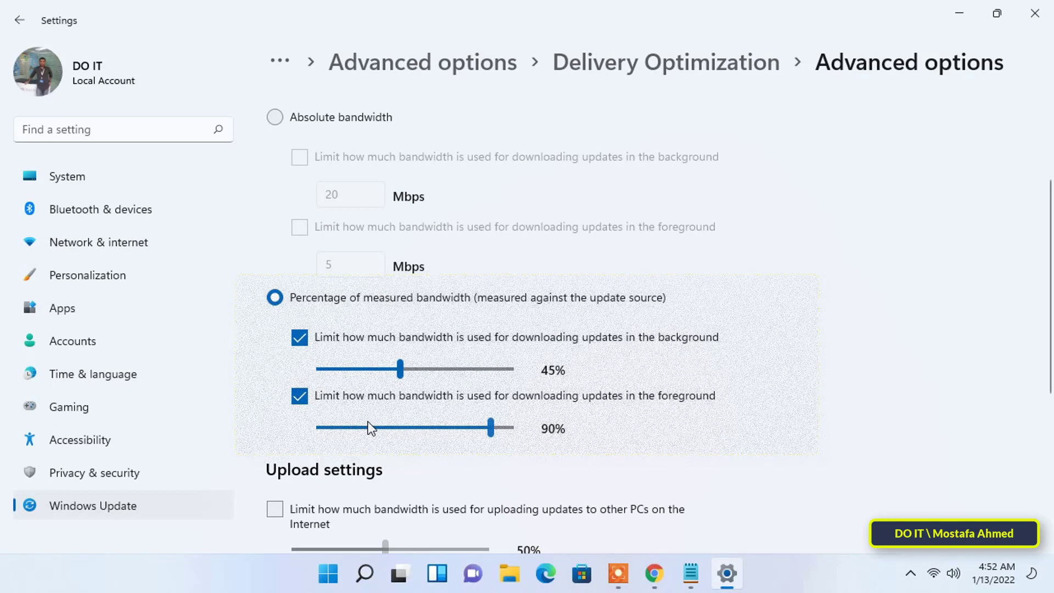
Step: Set percentage download limits to 35% background and 85% foreground
drag(400, 369, 395, 369)
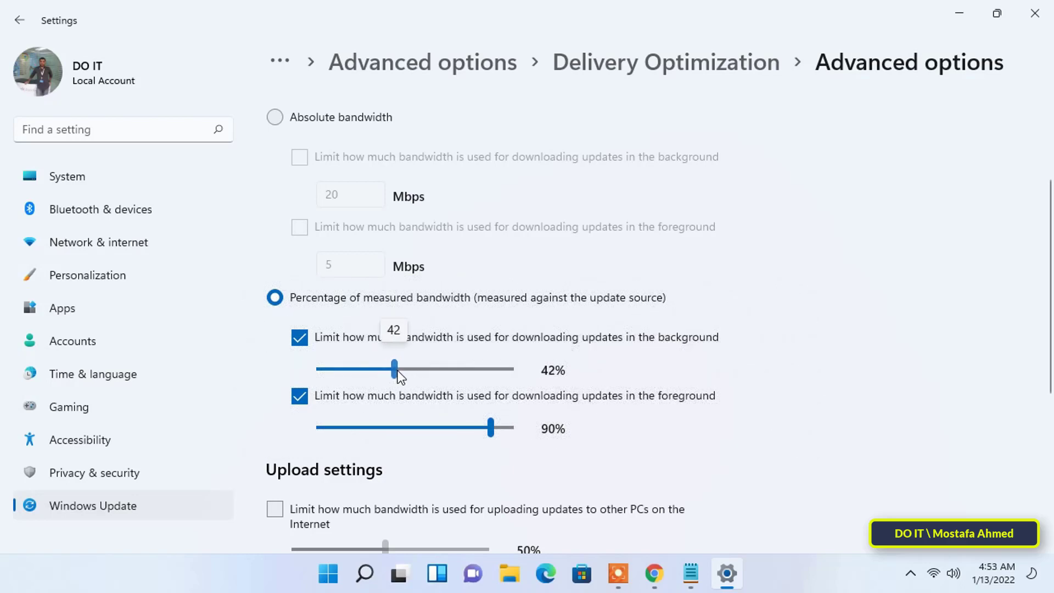
drag(394, 369, 378, 369)
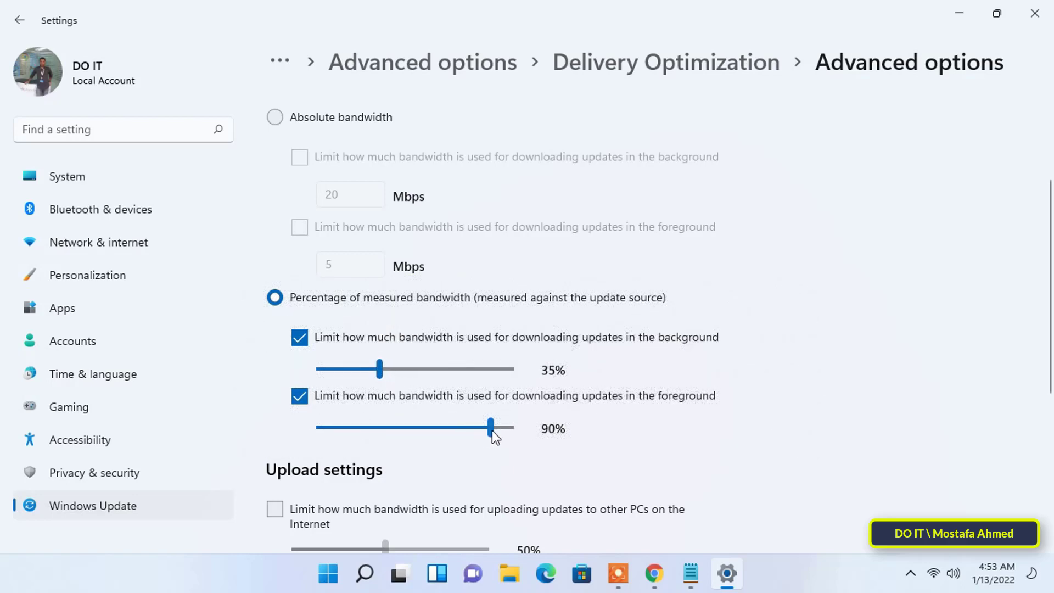
drag(489, 428, 479, 427)
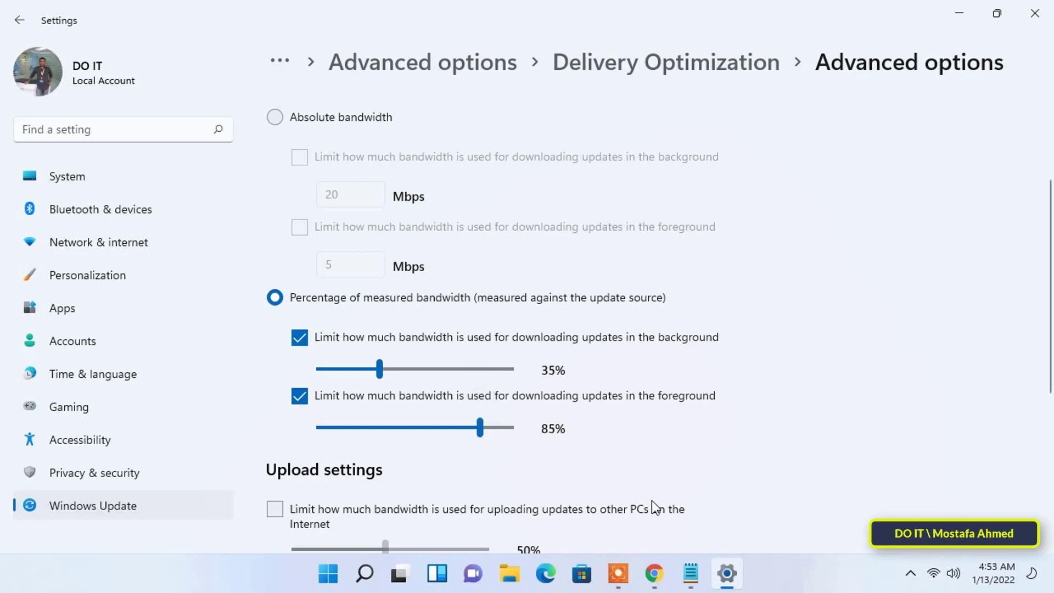
Step: Limit upload bandwidth to 43% and the monthly upload cap to 199 GB
scroll(down, 3)
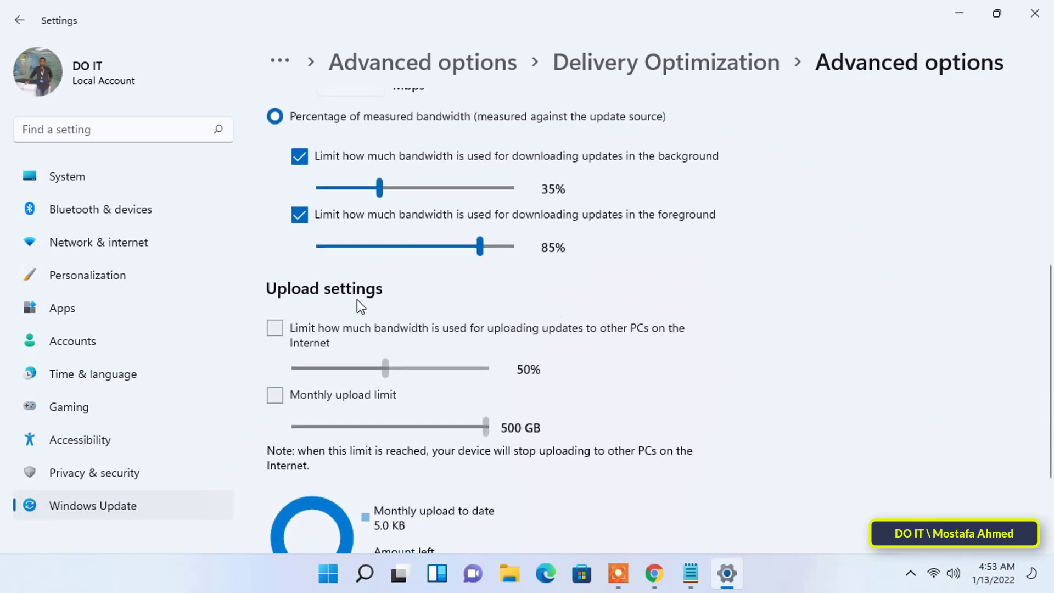
scroll(down, 3)
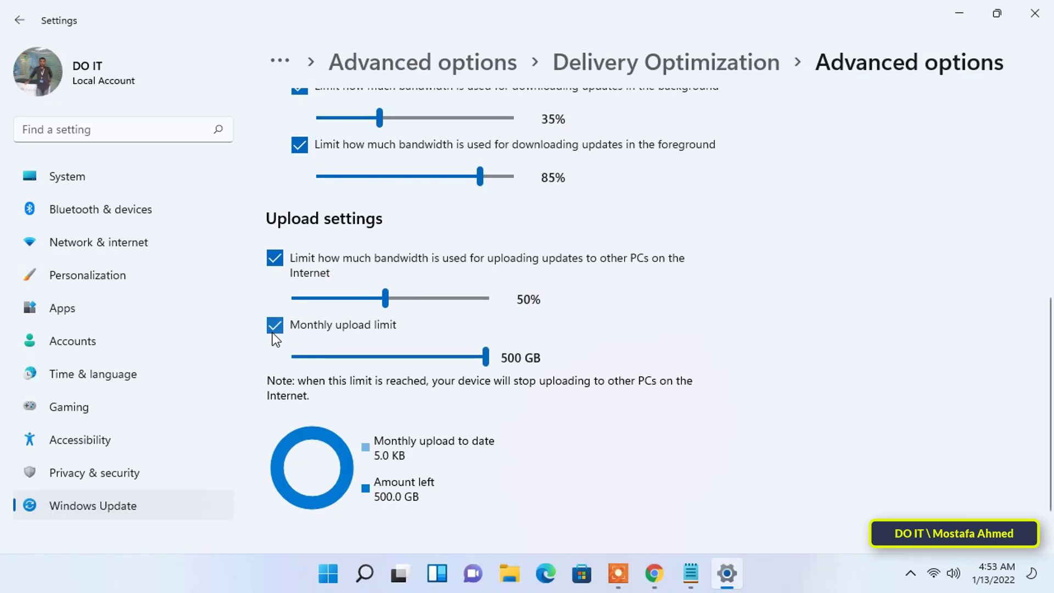
drag(386, 298, 370, 297)
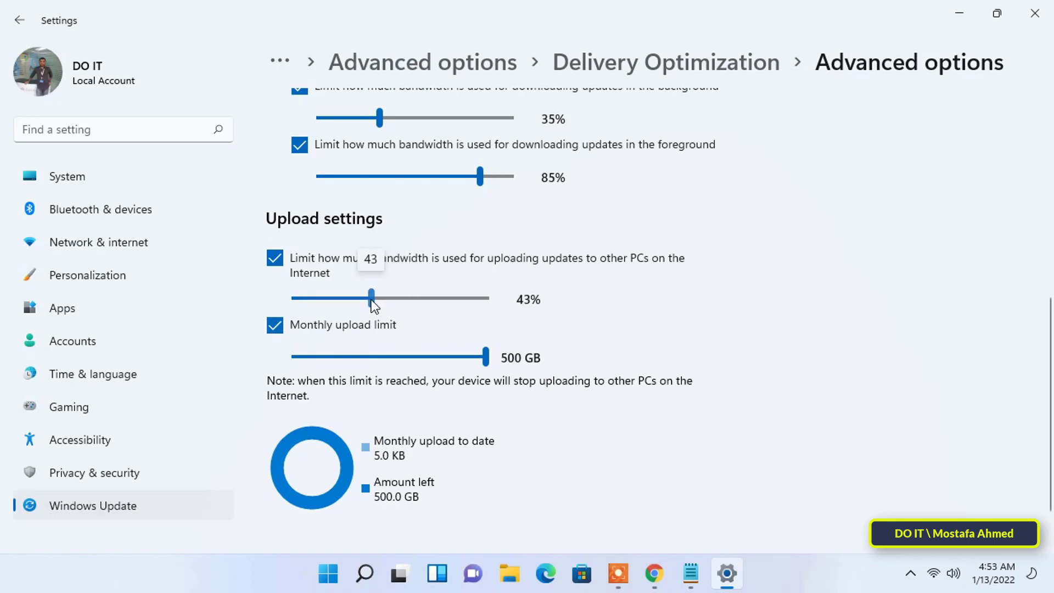
drag(483, 356, 461, 357)
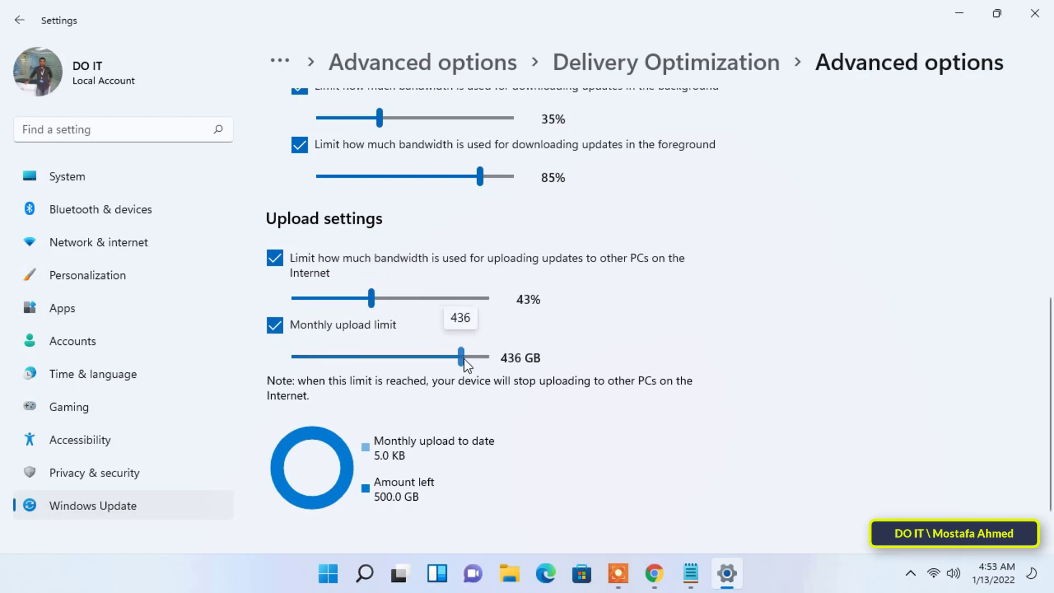
drag(461, 357, 441, 356)
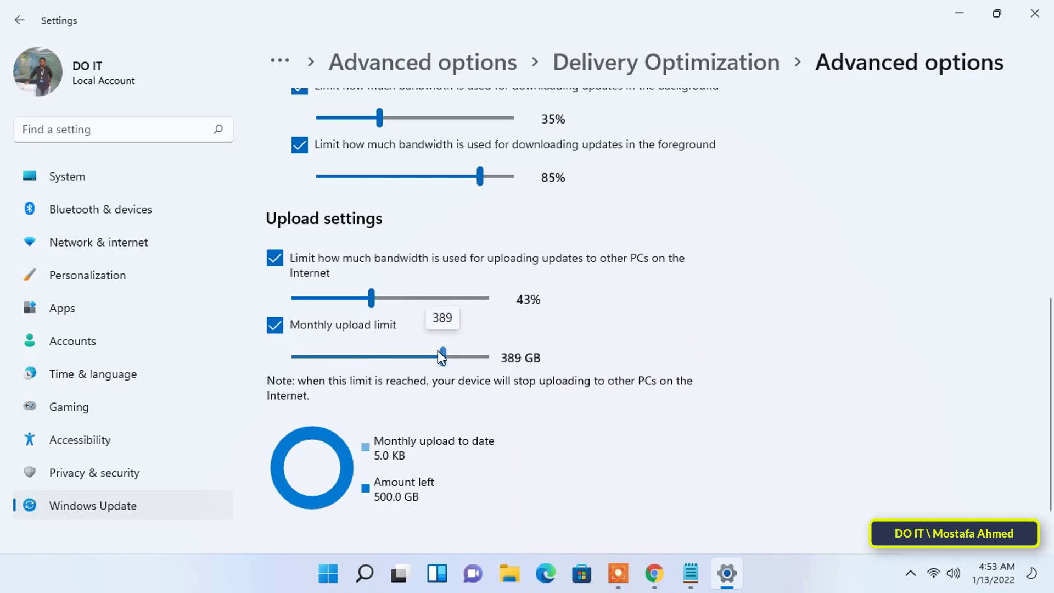
drag(441, 356, 396, 356)
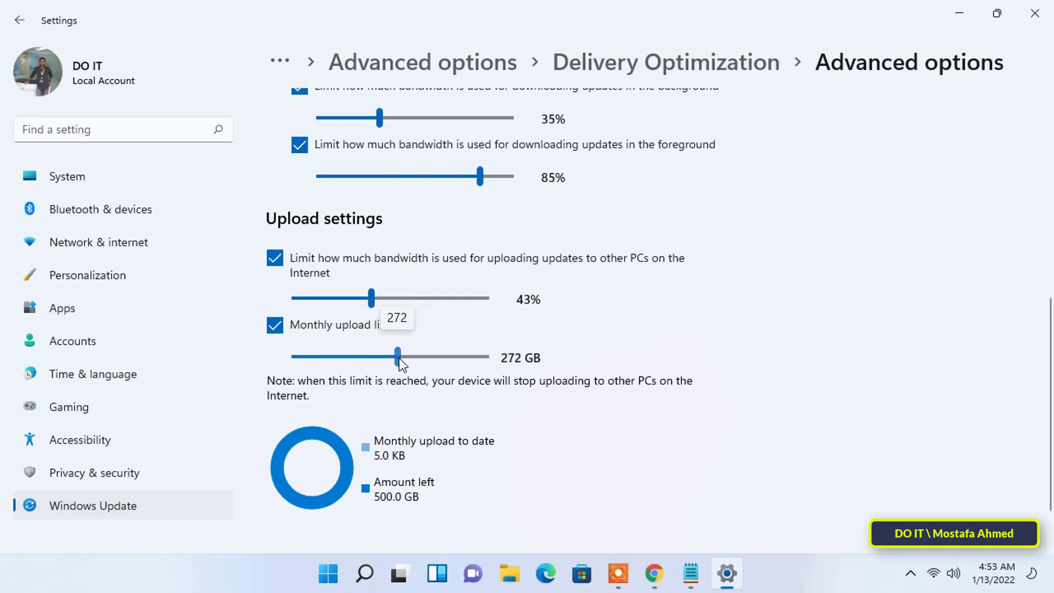
drag(396, 357, 366, 357)
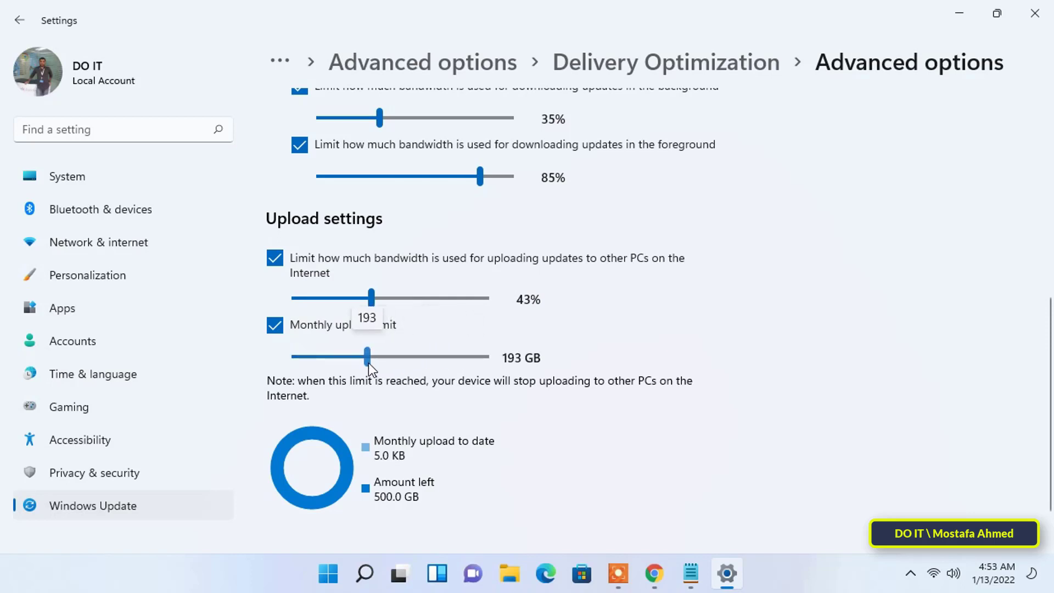
drag(366, 355, 371, 356)
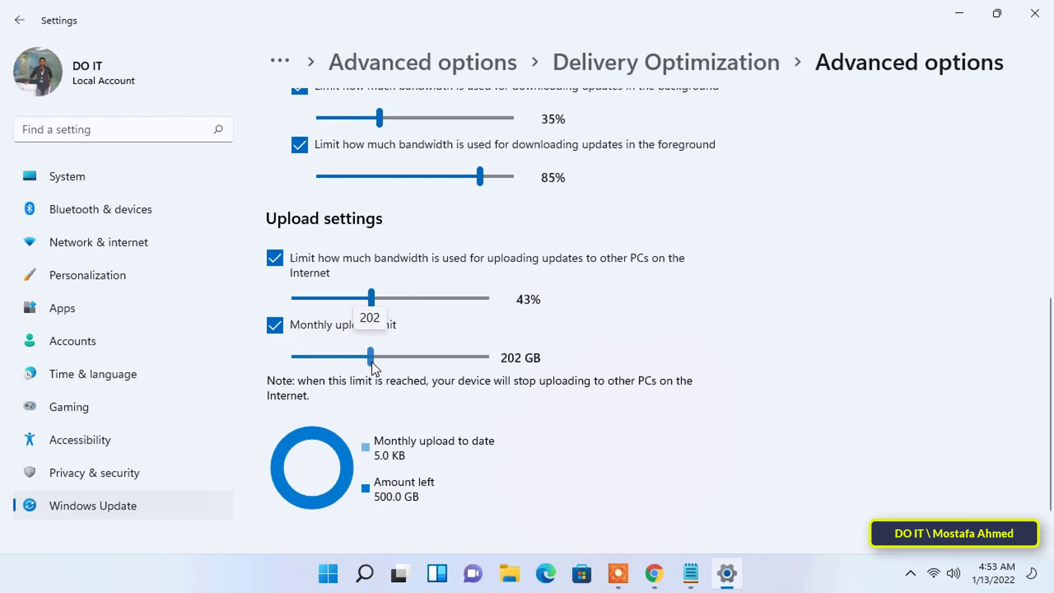
drag(371, 356, 368, 356)
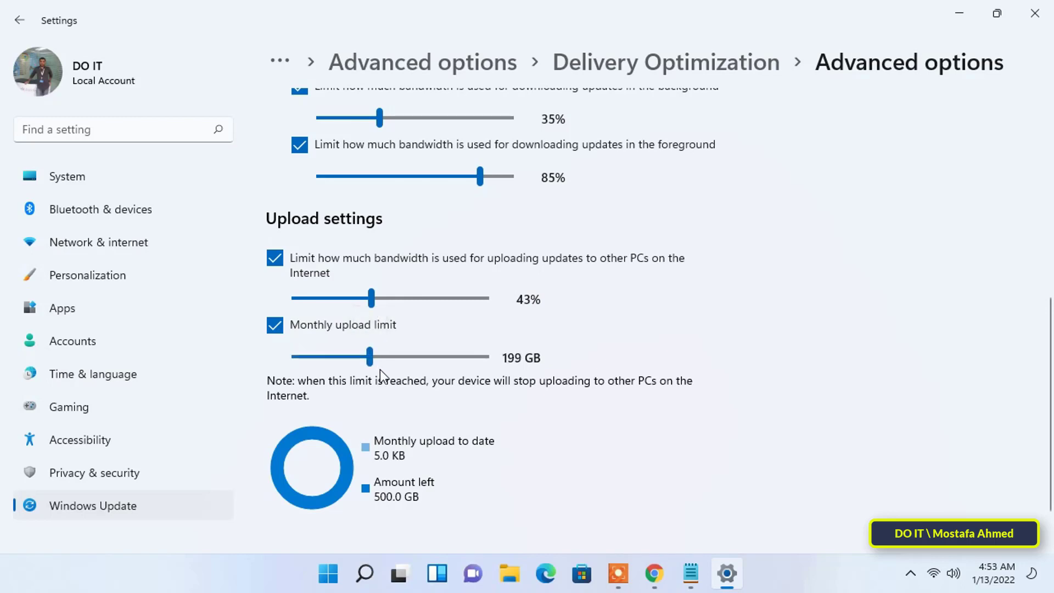
mouse_move(467, 442)
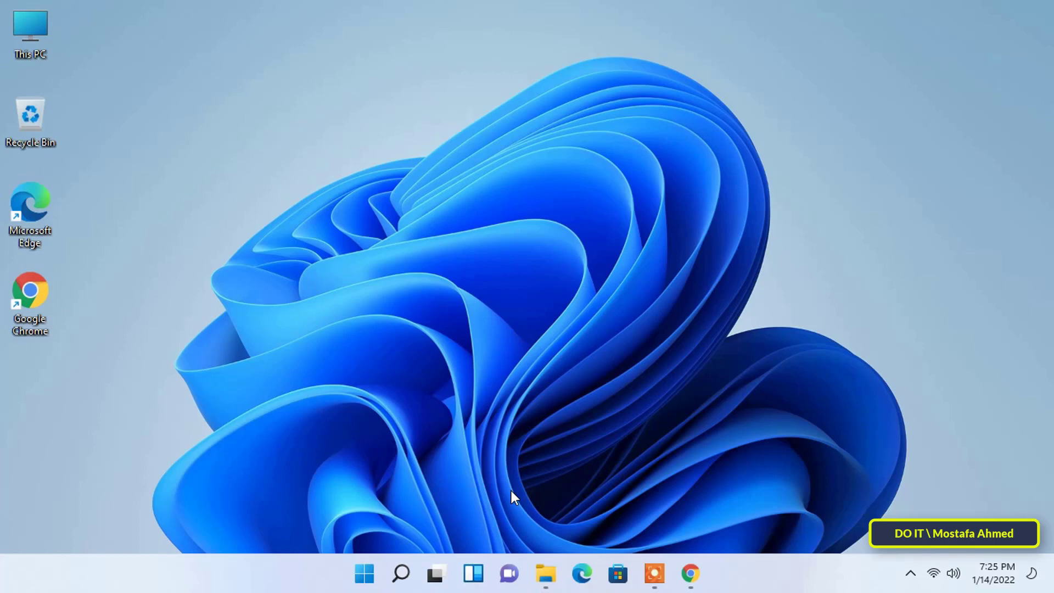
Step: Run ncpa.cpl from the Run box to bring up Network Connections
key(win+r)
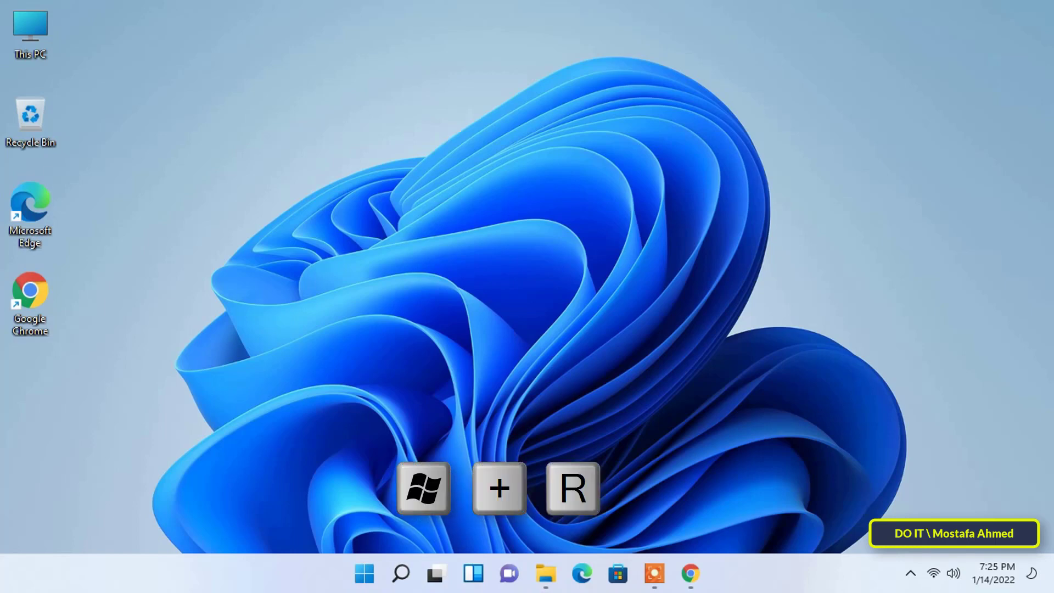
key(win+r)
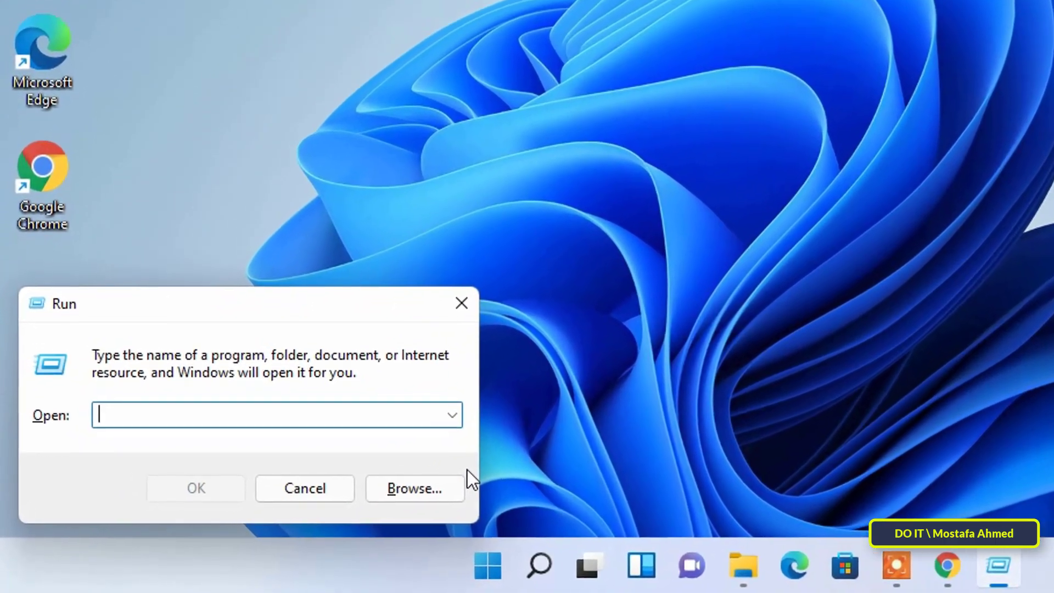
text(ncpa.cpl)
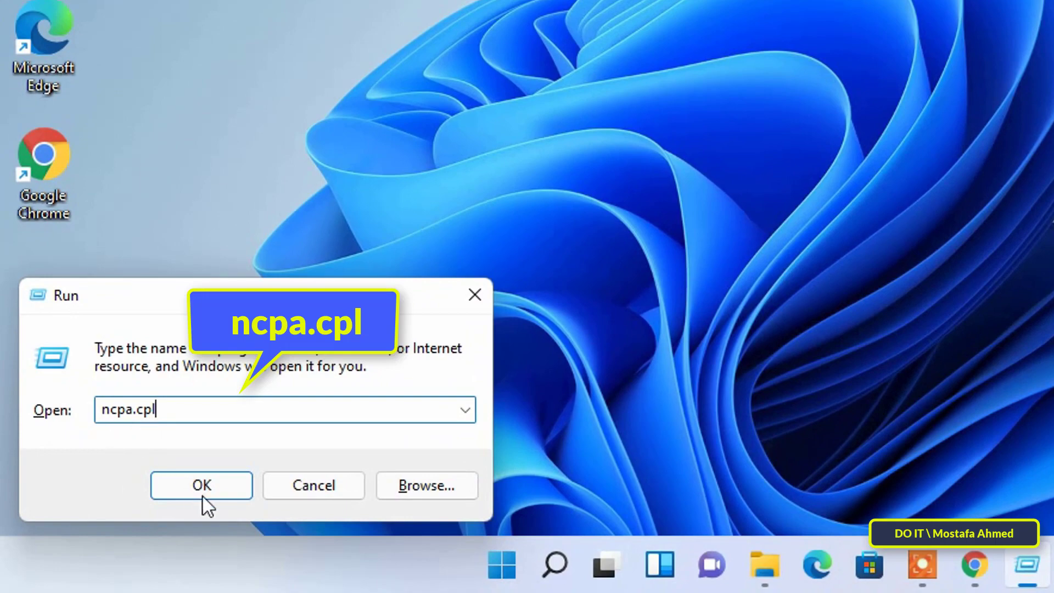
click(201, 485)
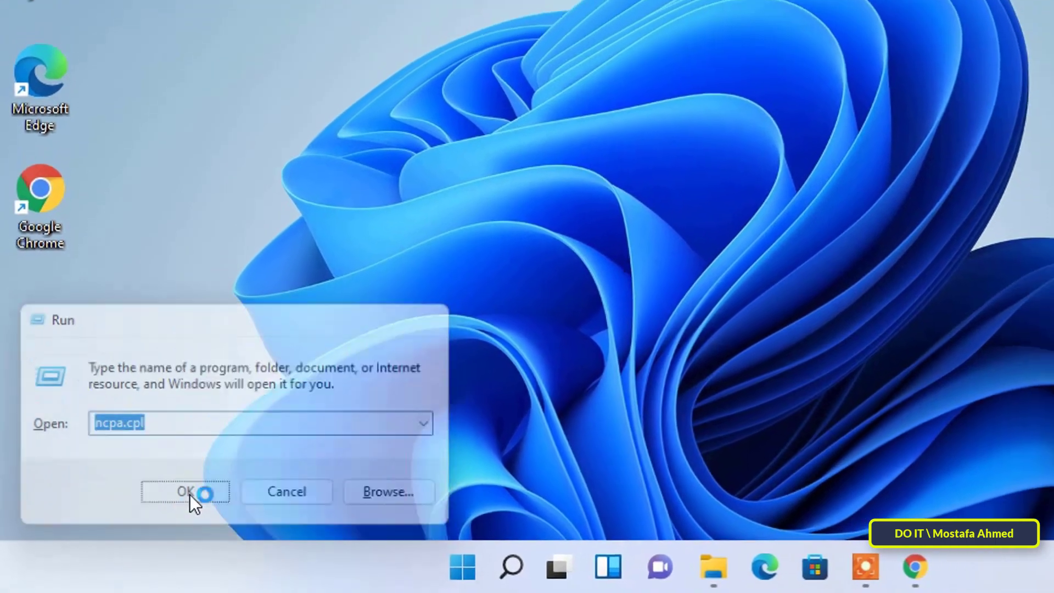
click(186, 491)
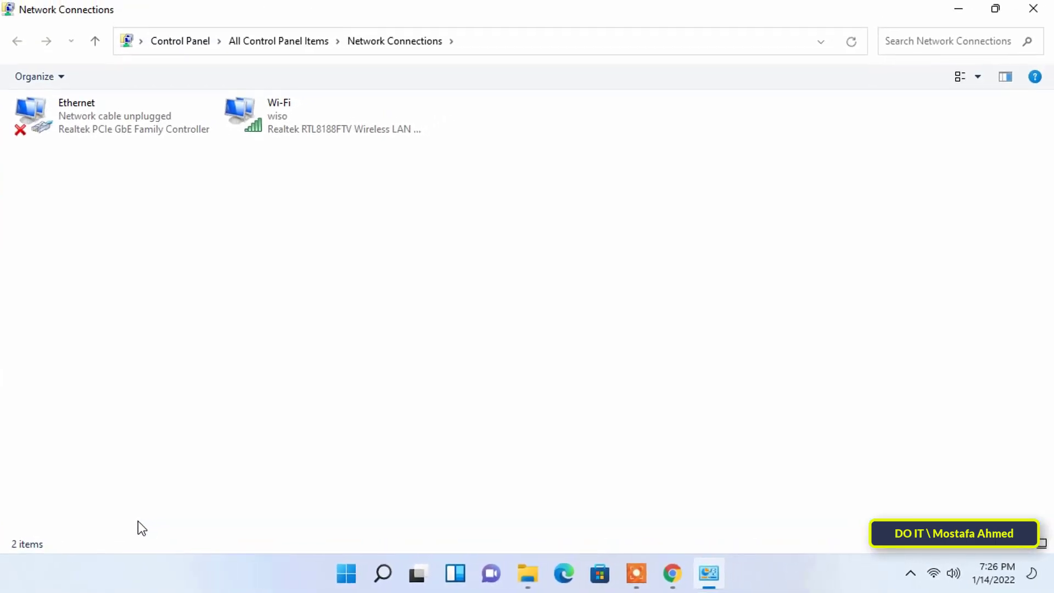
Step: Bring up the Wi-Fi adapter's Internet Protocol Version 4 (TCP/IPv4) properties
click(316, 114)
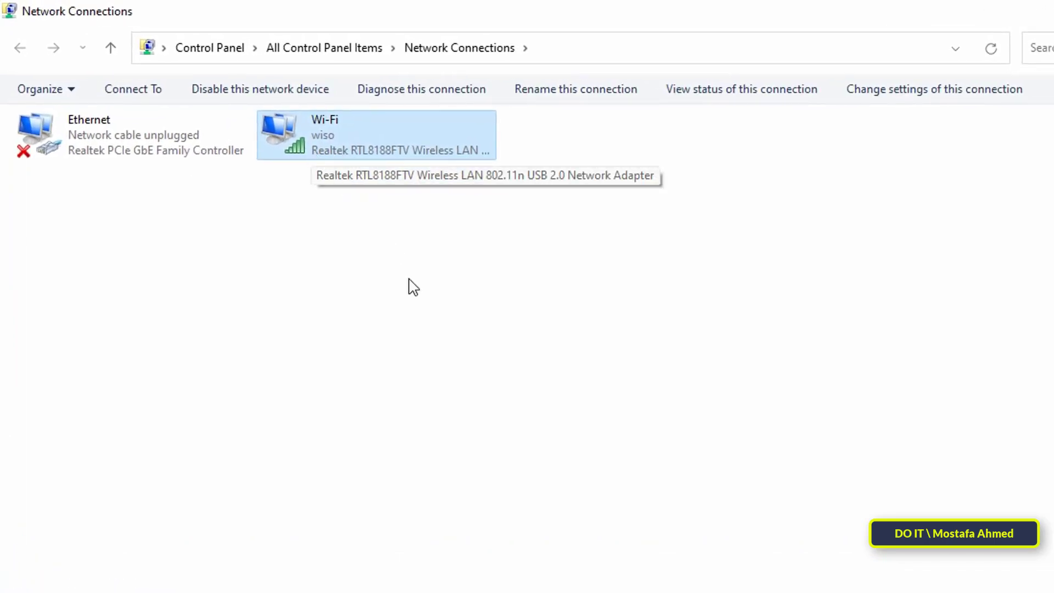
mouse_move(417, 298)
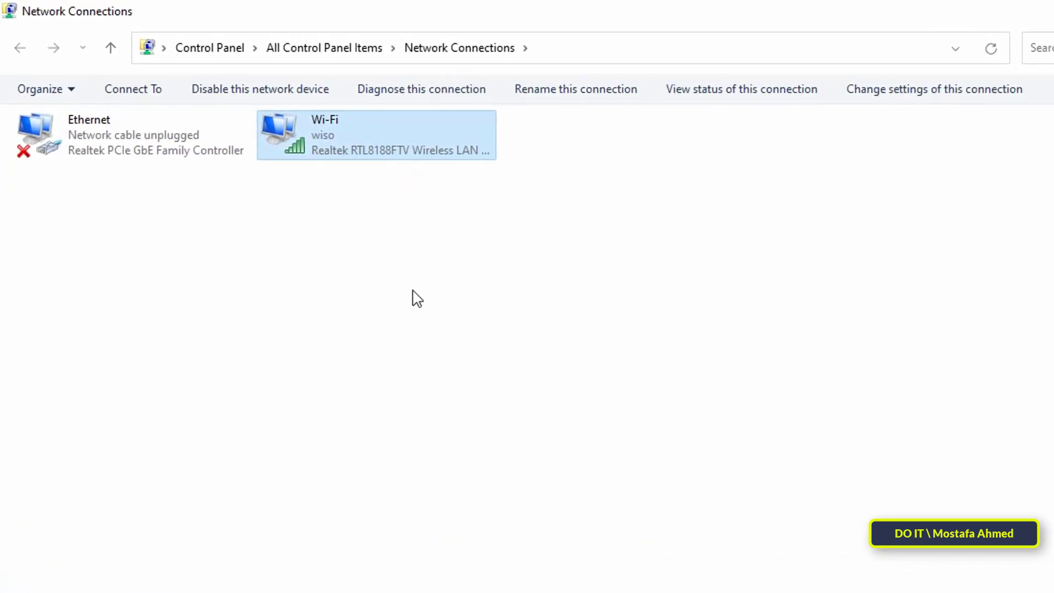
right_click(375, 134)
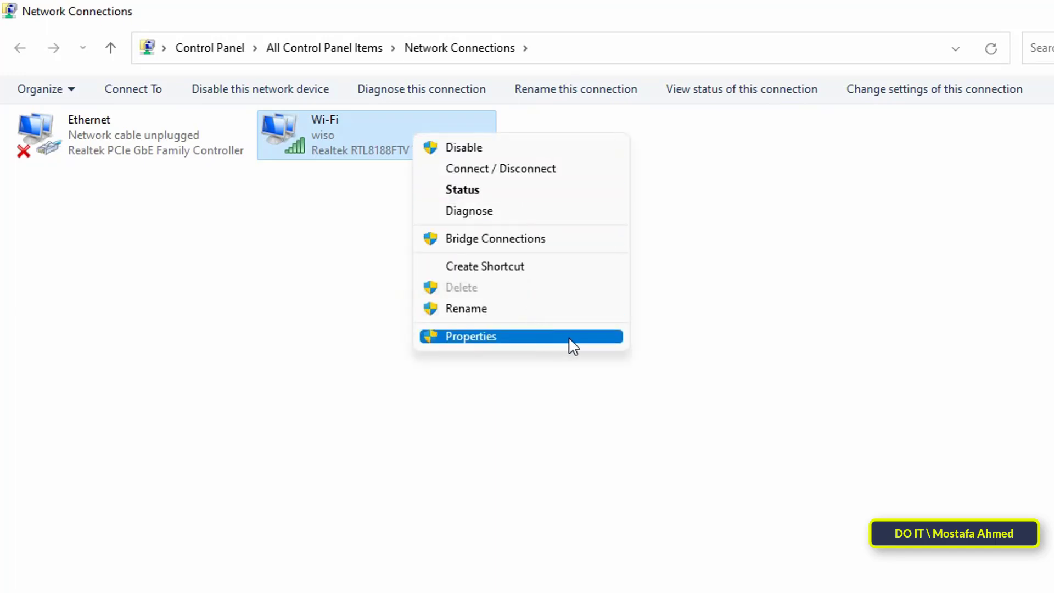
mouse_move(573, 344)
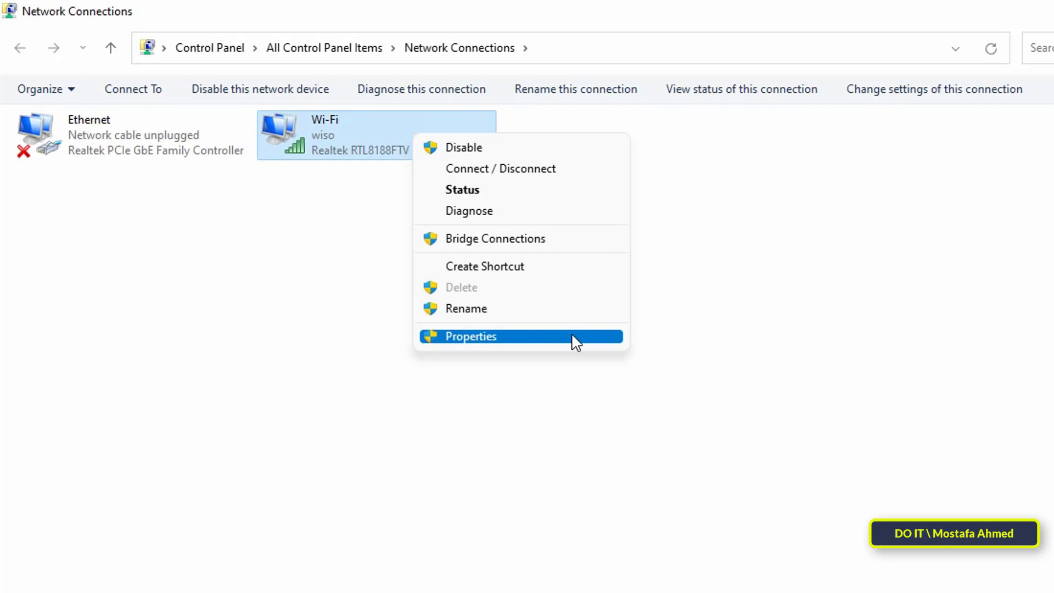
click(470, 336)
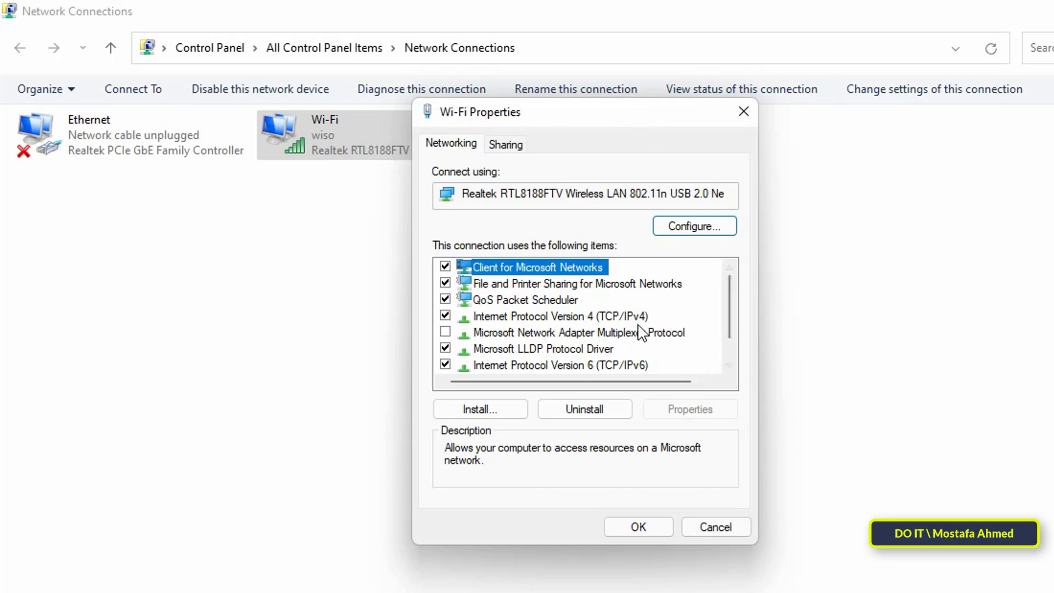
click(551, 316)
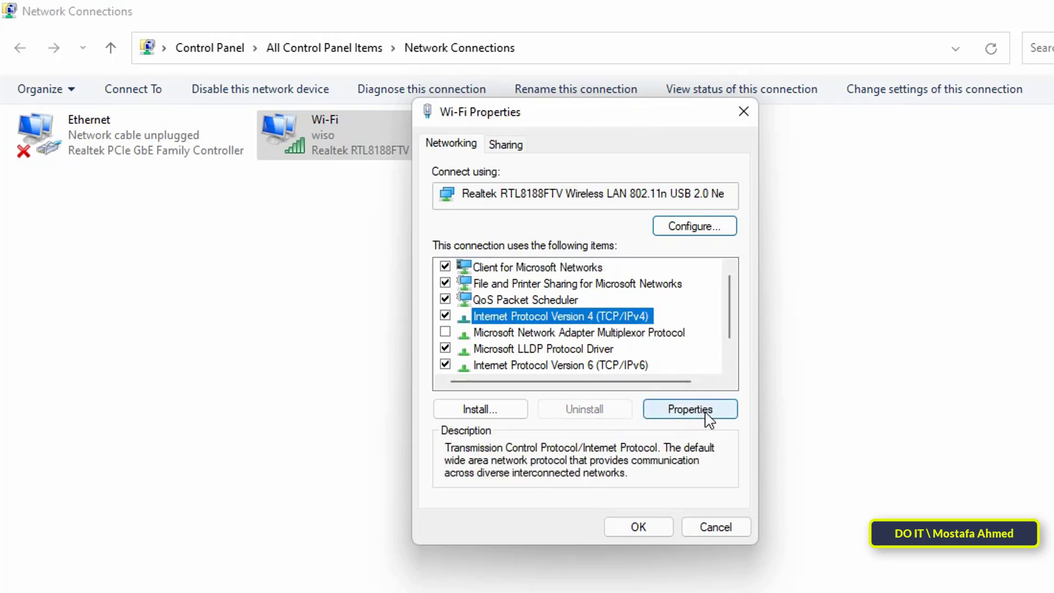
click(689, 408)
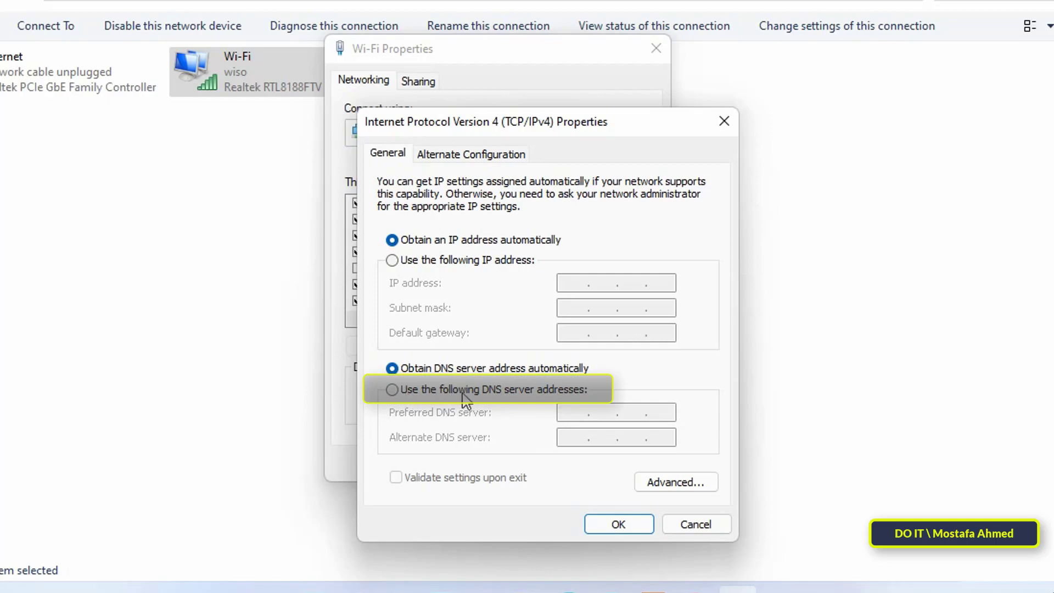
Step: Set Wi-Fi DNS servers to 8.8.8.8 and 8.8.4.4, apply, and close the adapter properties
click(392, 389)
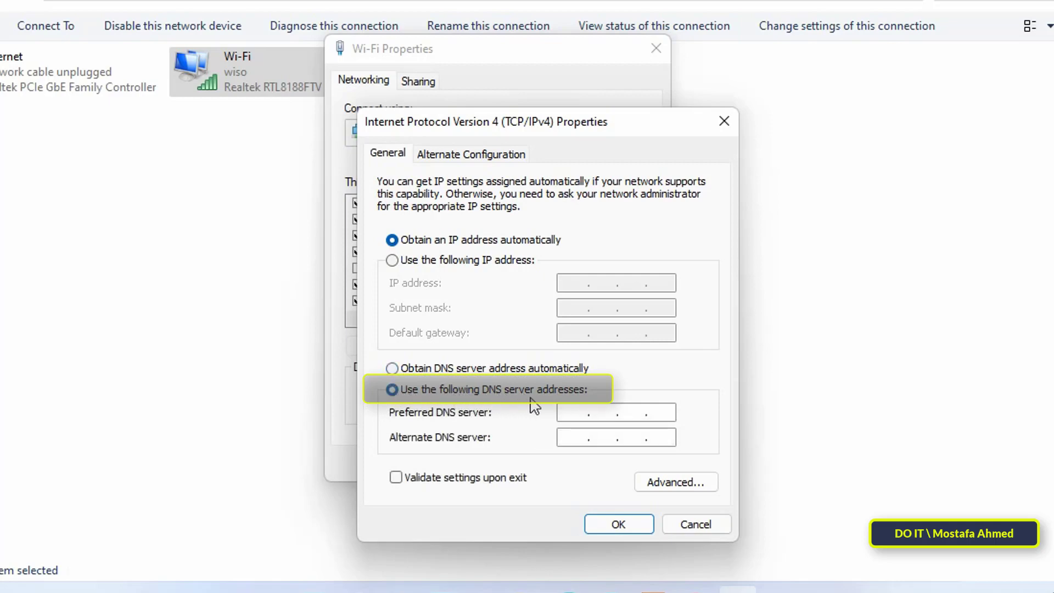
click(392, 389)
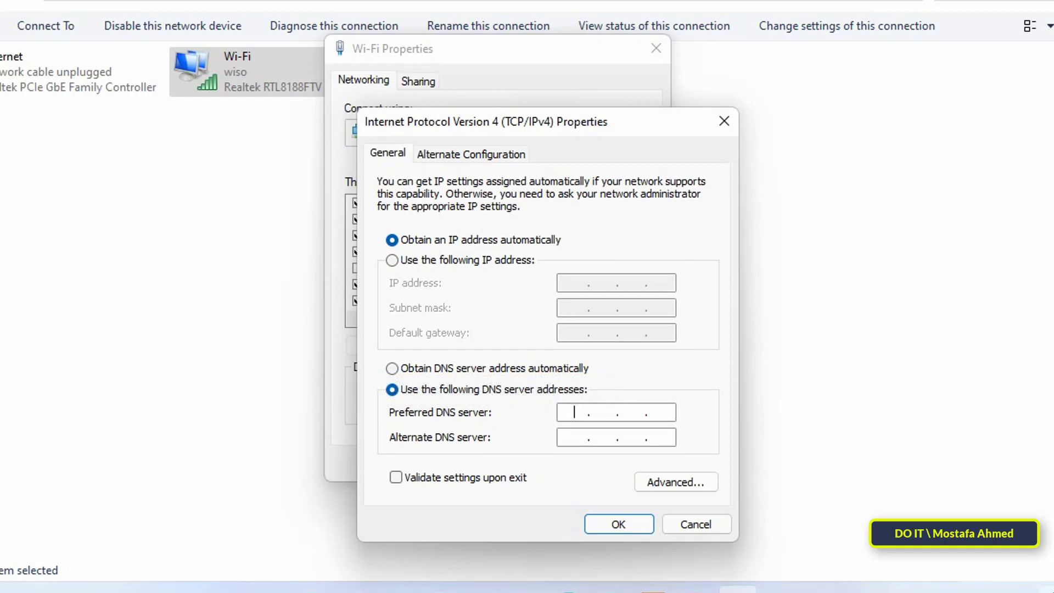
text(88)
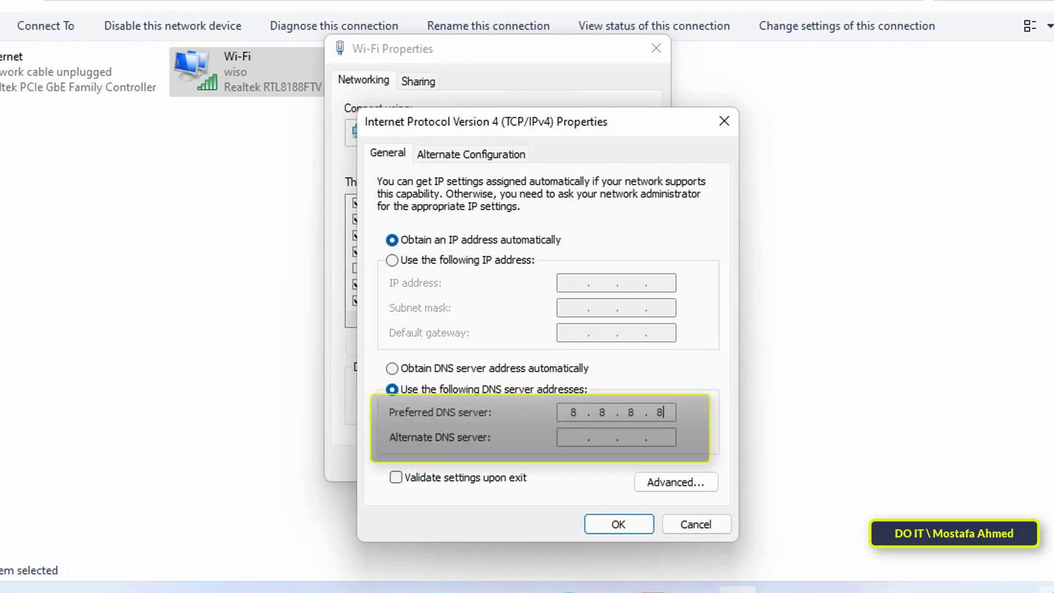
text(8.8.4.)
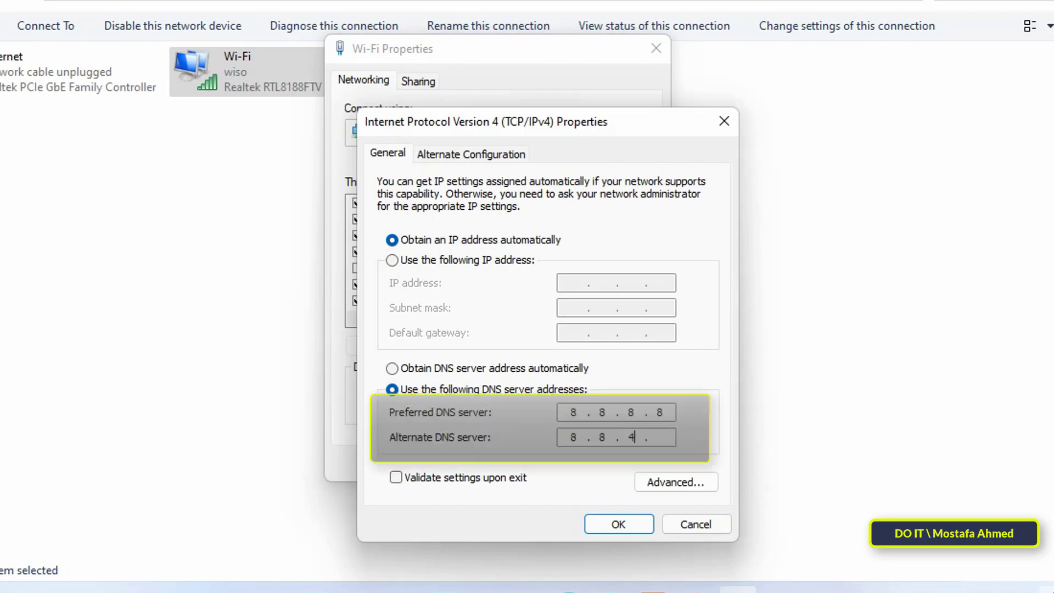
text(4)
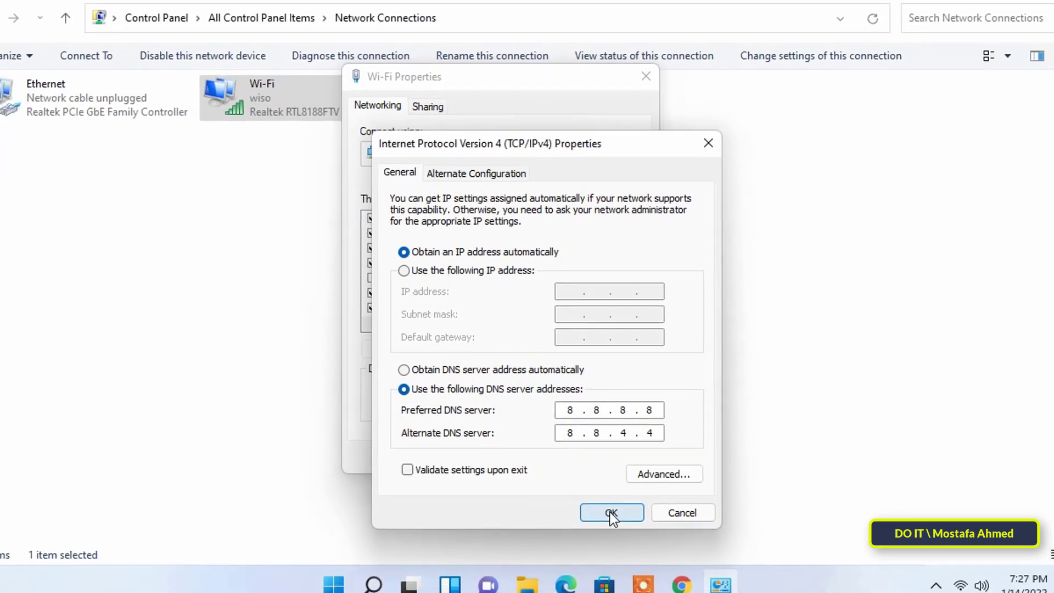
click(611, 512)
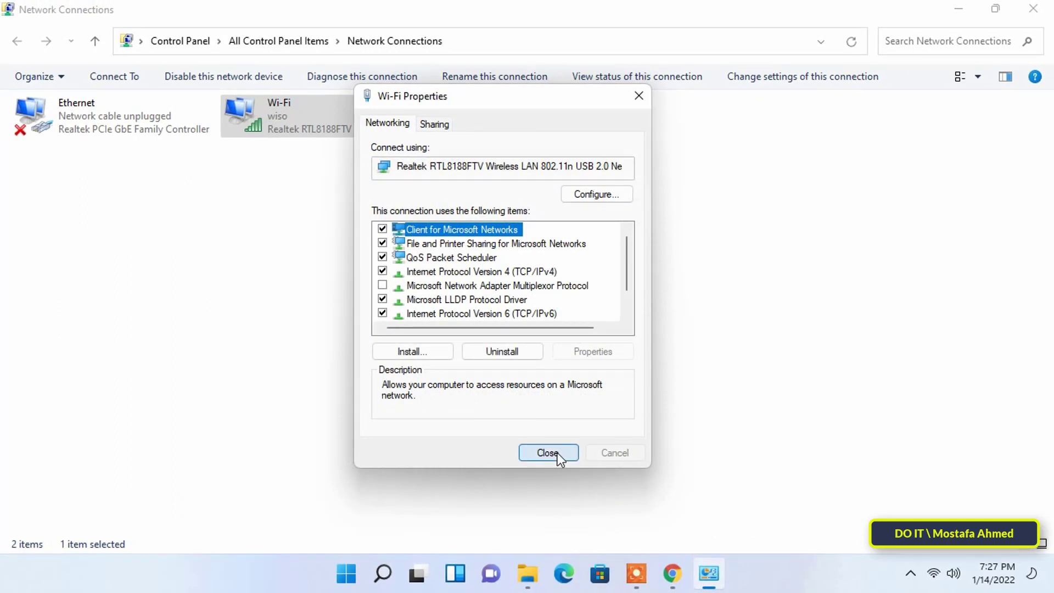
click(547, 453)
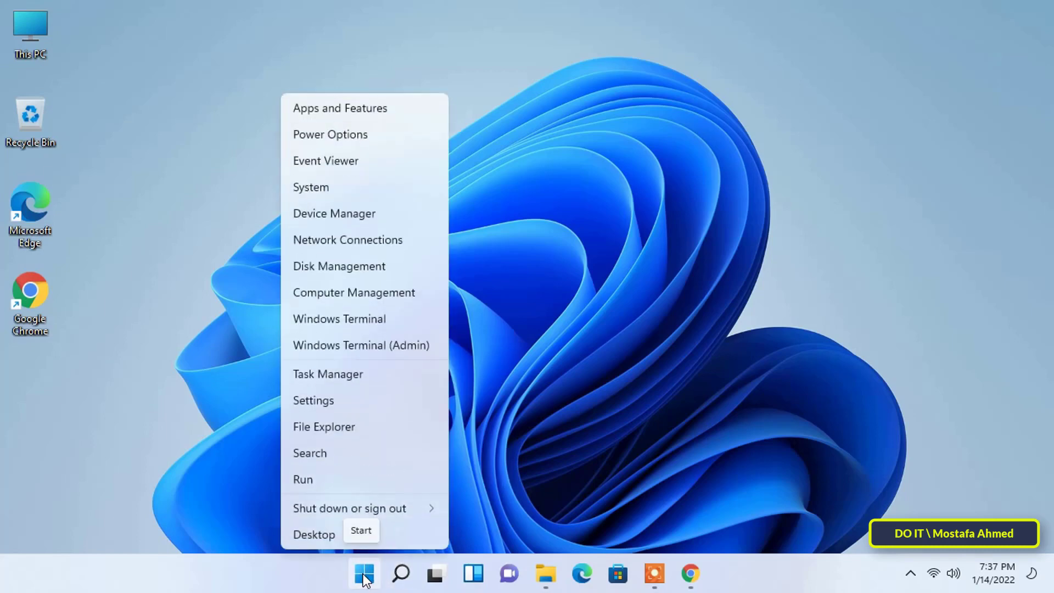
mouse_move(396, 380)
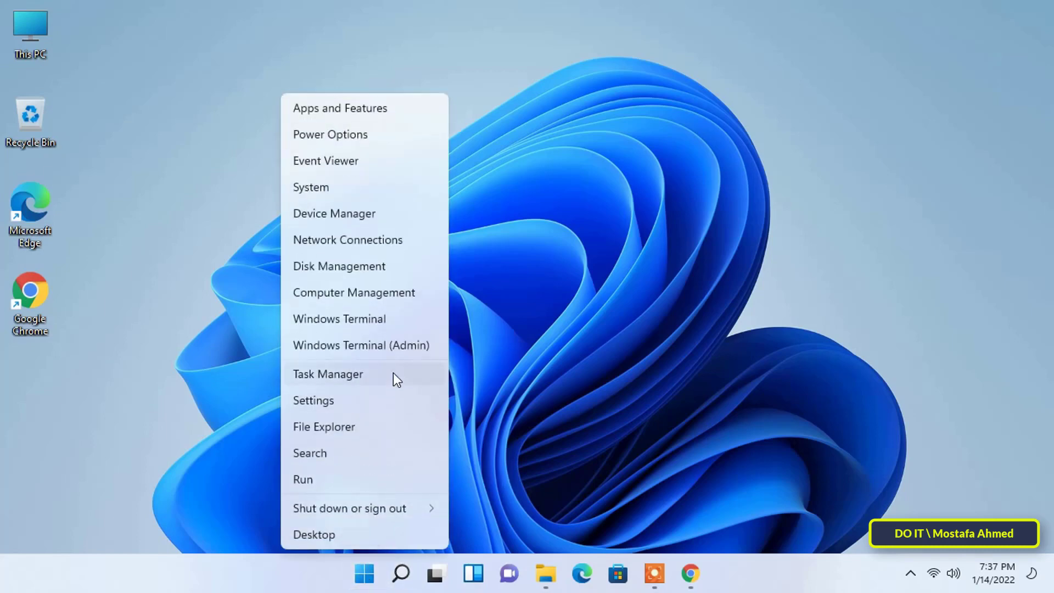
mouse_move(418, 381)
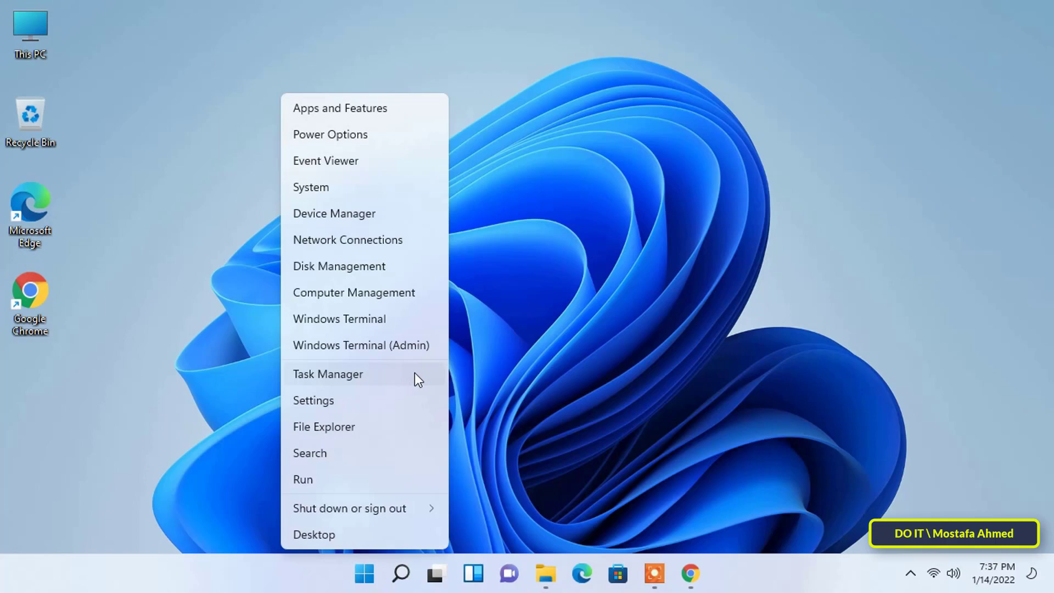
Step: Launch Task Manager from the Quick Link menu and show the Performance graphs
click(328, 374)
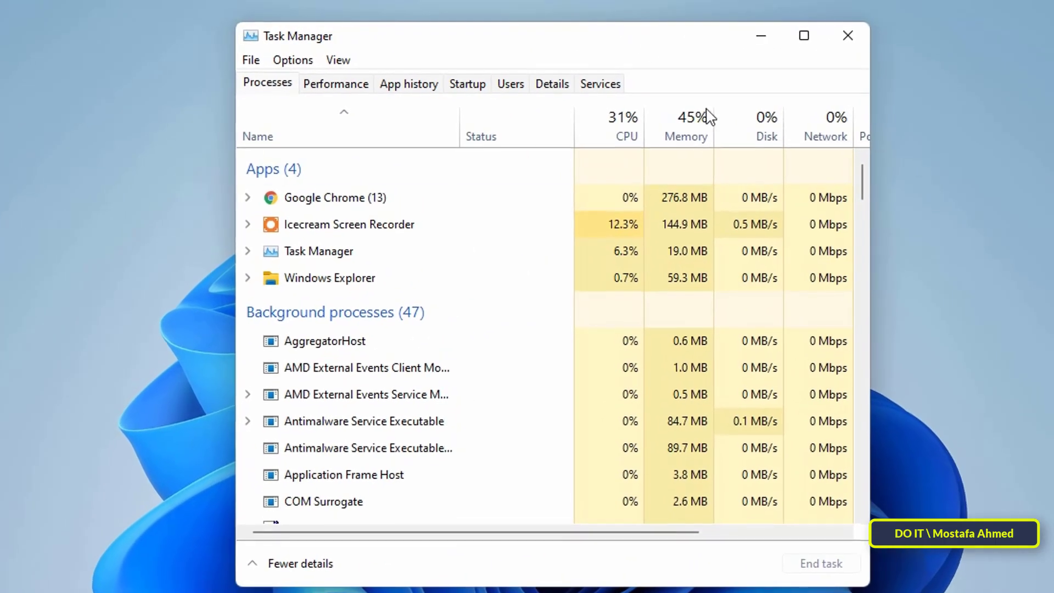
mouse_move(976, 387)
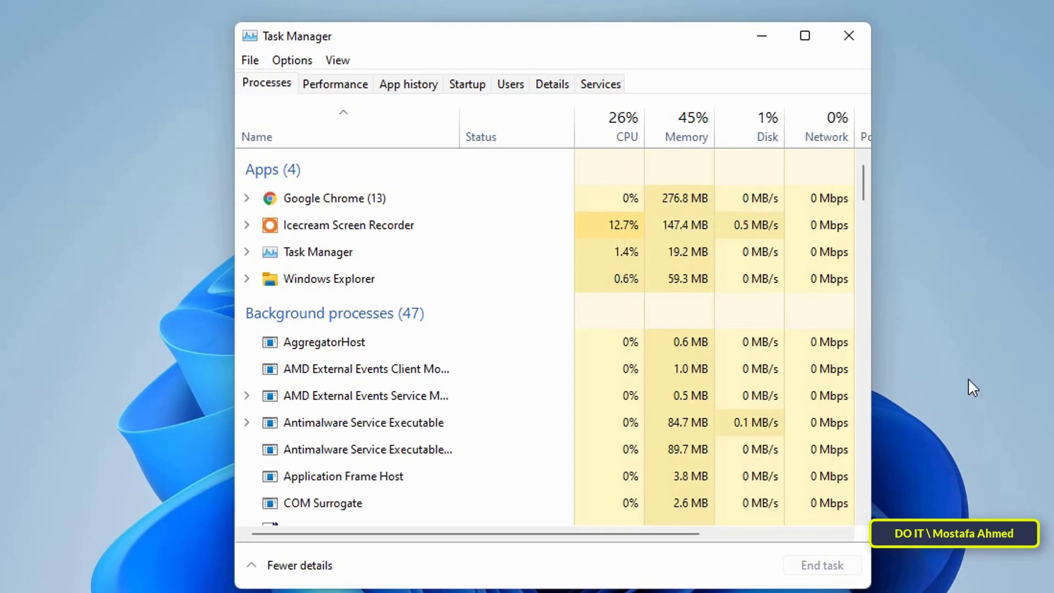
click(335, 83)
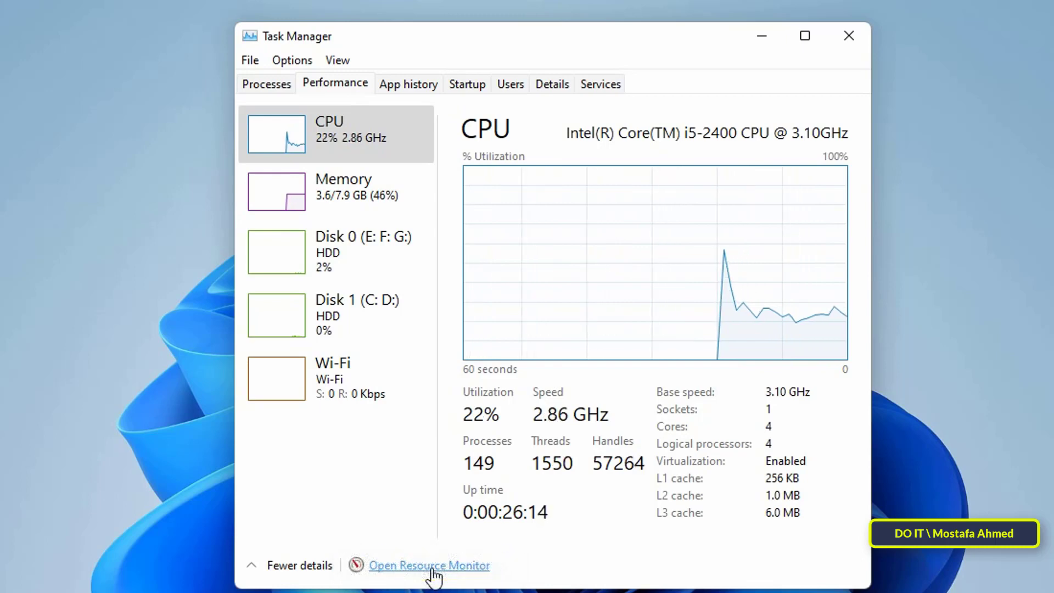
Step: Review per-process network activity in Resource Monitor's Network view, inspecting a network-using svchost process
click(429, 565)
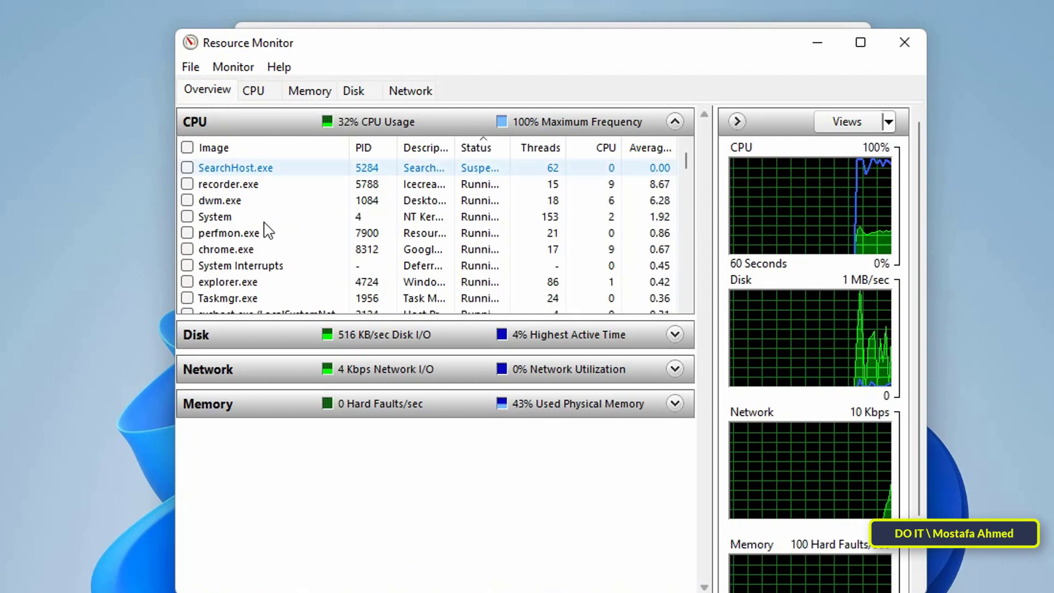
mouse_move(362, 566)
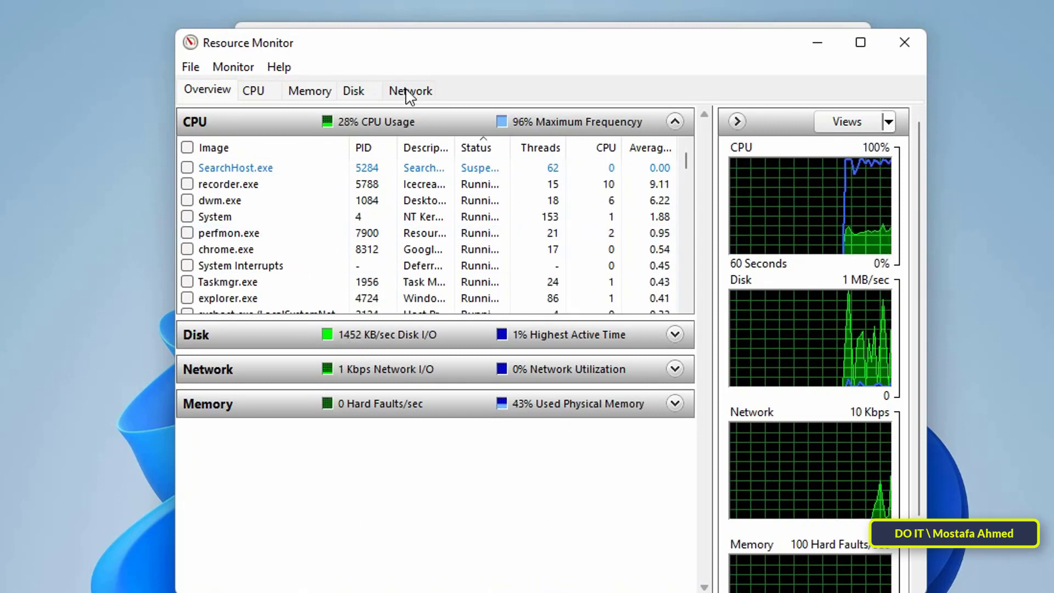
click(410, 90)
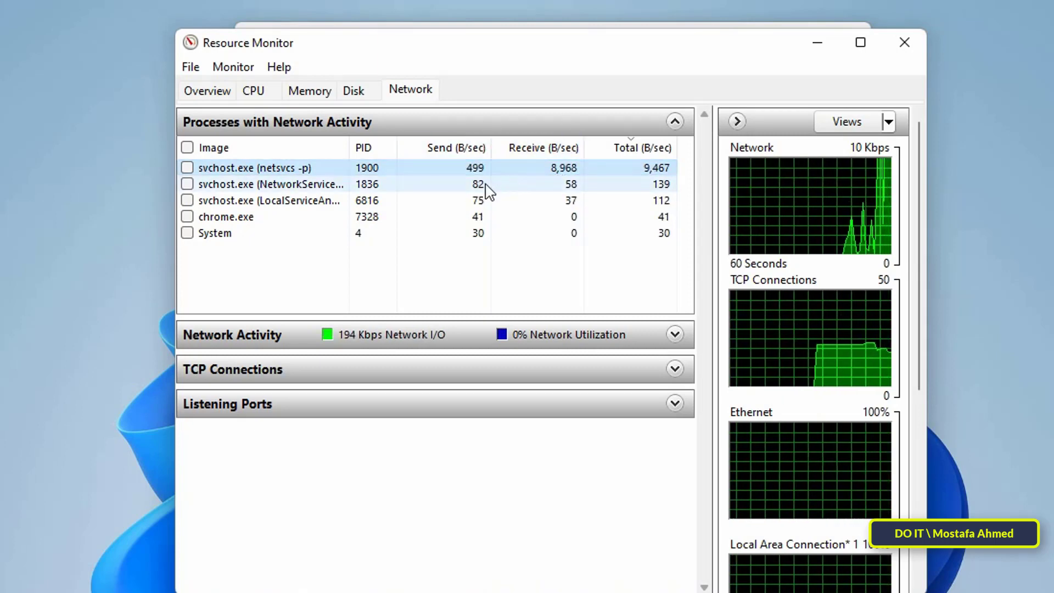
right_click(249, 183)
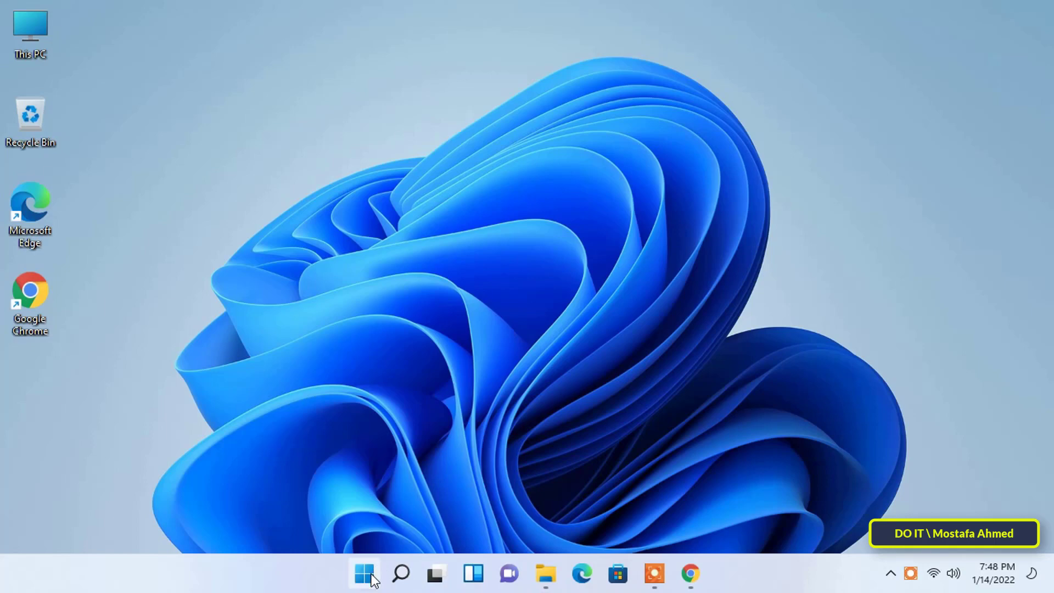
Step: In Settings Apps & features, locate Paint and show its options menu (Advanced options, Move, Uninstall)
click(364, 574)
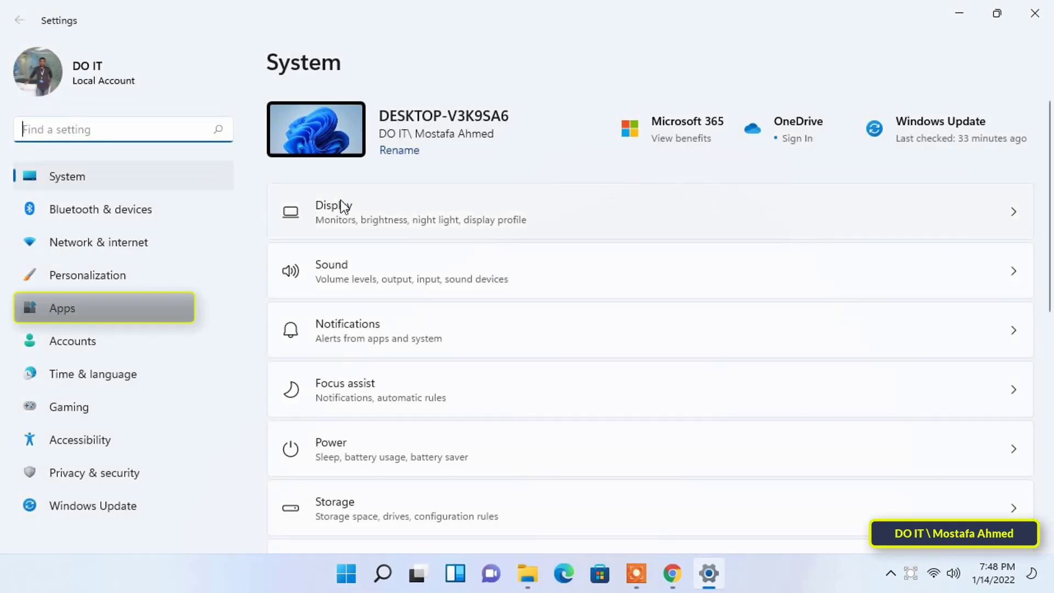
mouse_move(97, 315)
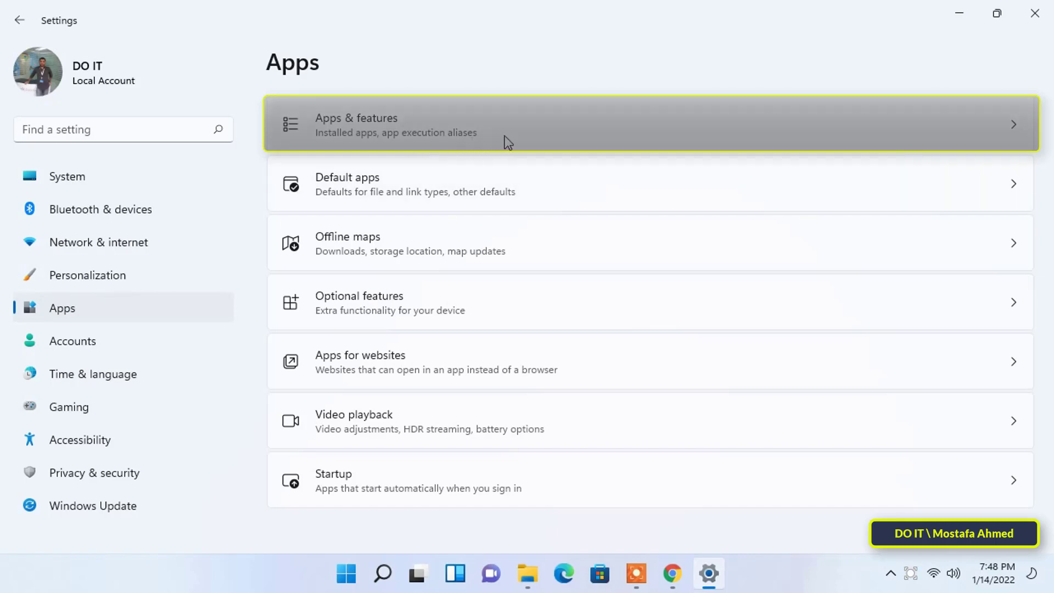
mouse_move(516, 138)
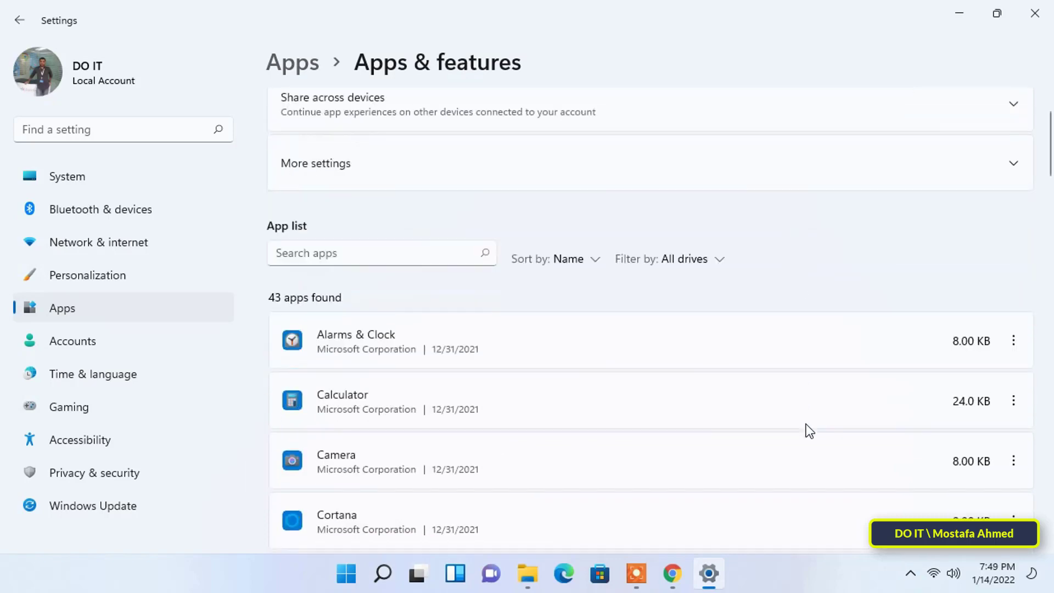
scroll(down, 3)
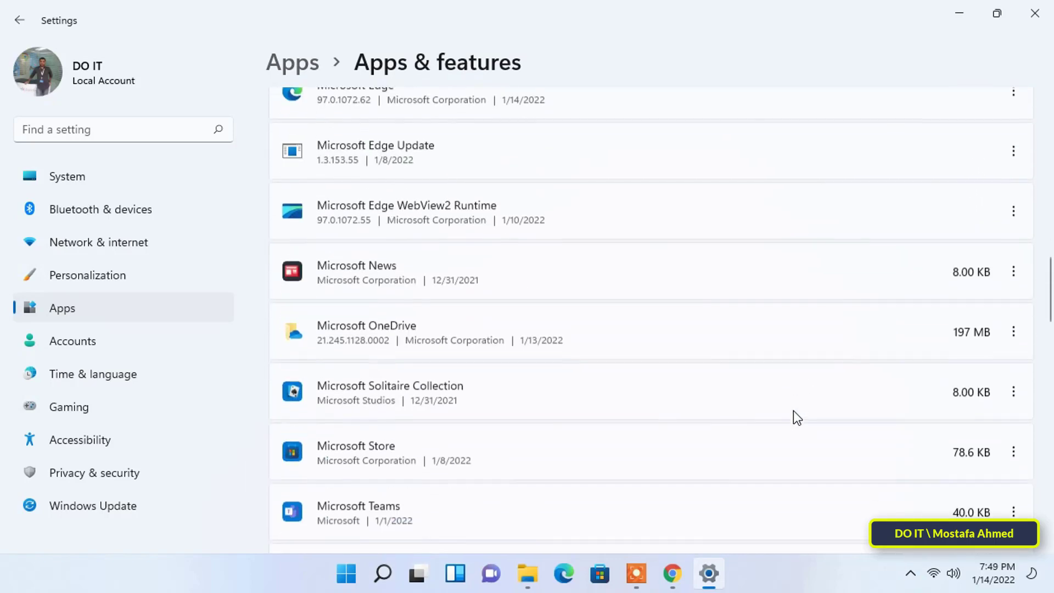
scroll(down, 3)
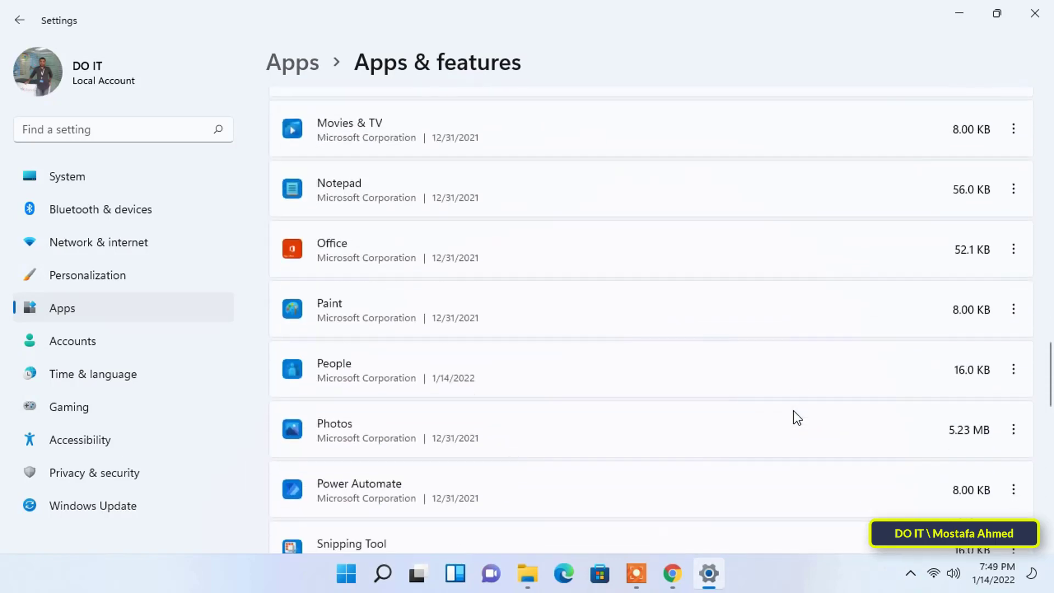
scroll(down, 3)
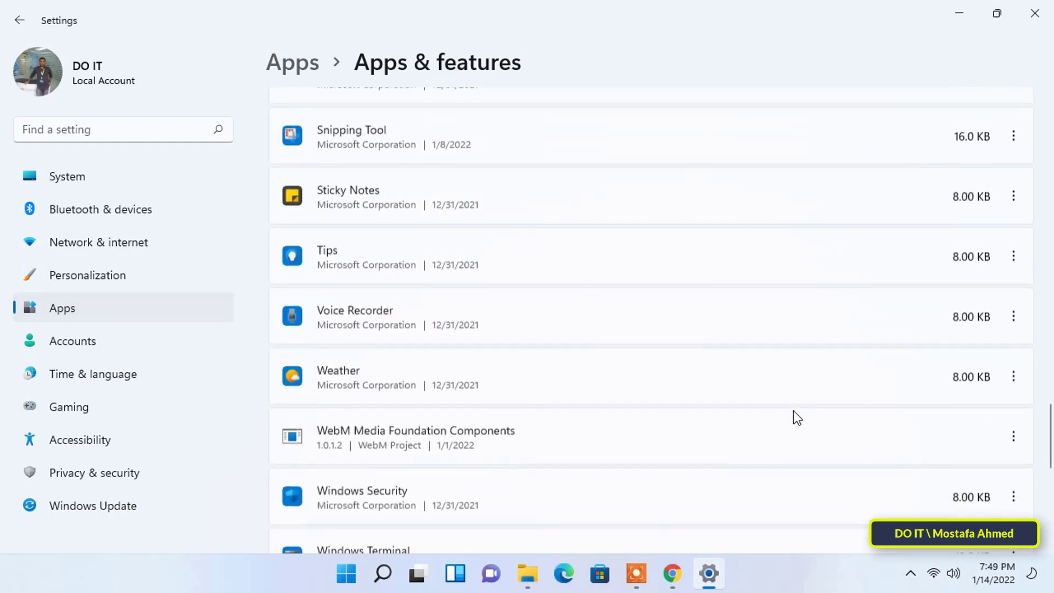
scroll(up, 3)
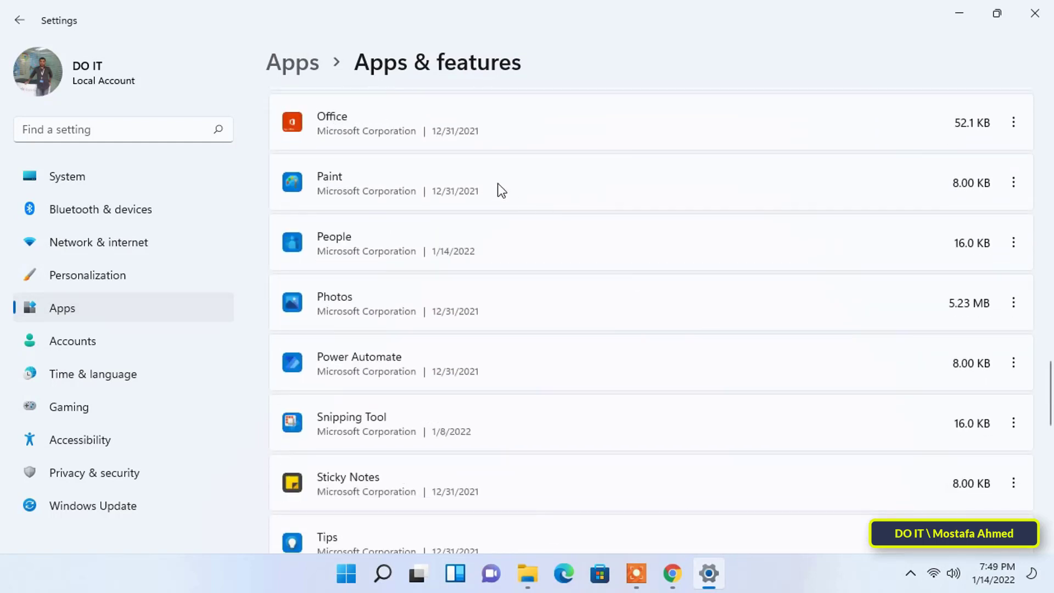
click(1015, 182)
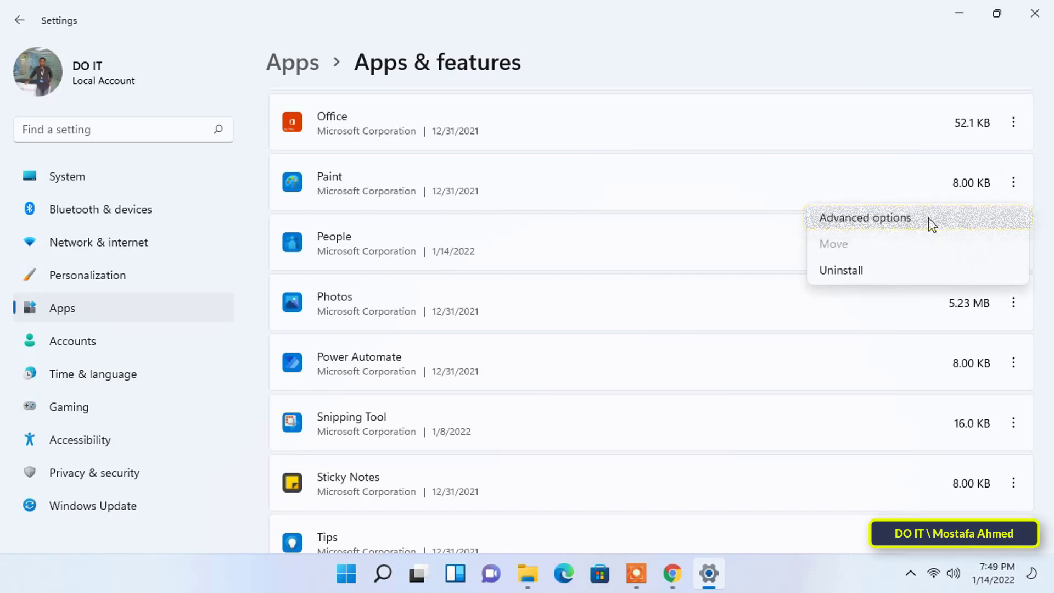
Step: In Paint's advanced options set 'Let this app run in background' to Never and return to Apps & features
click(865, 218)
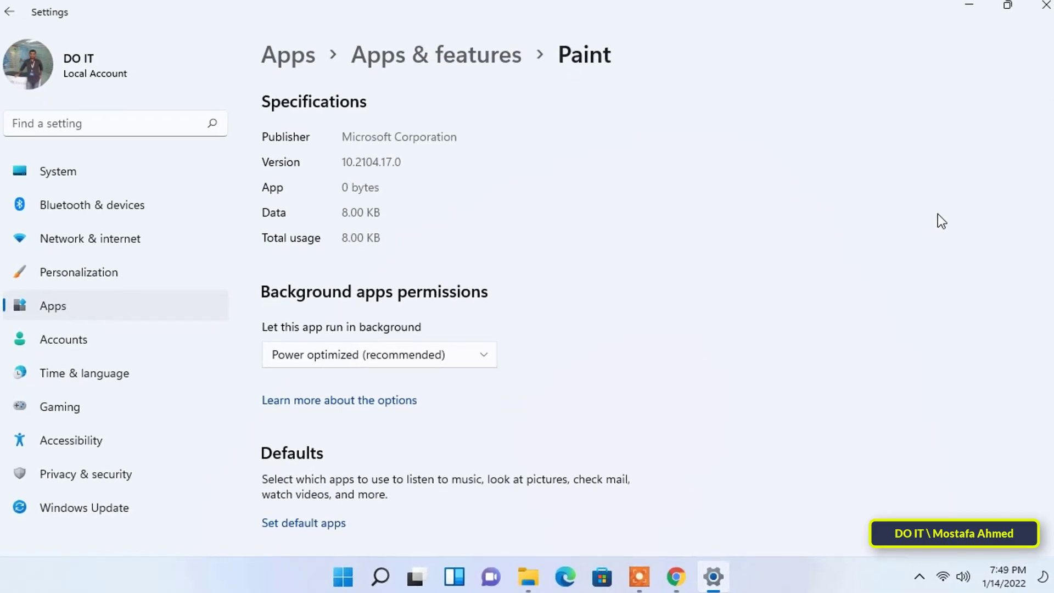
scroll(down, 3)
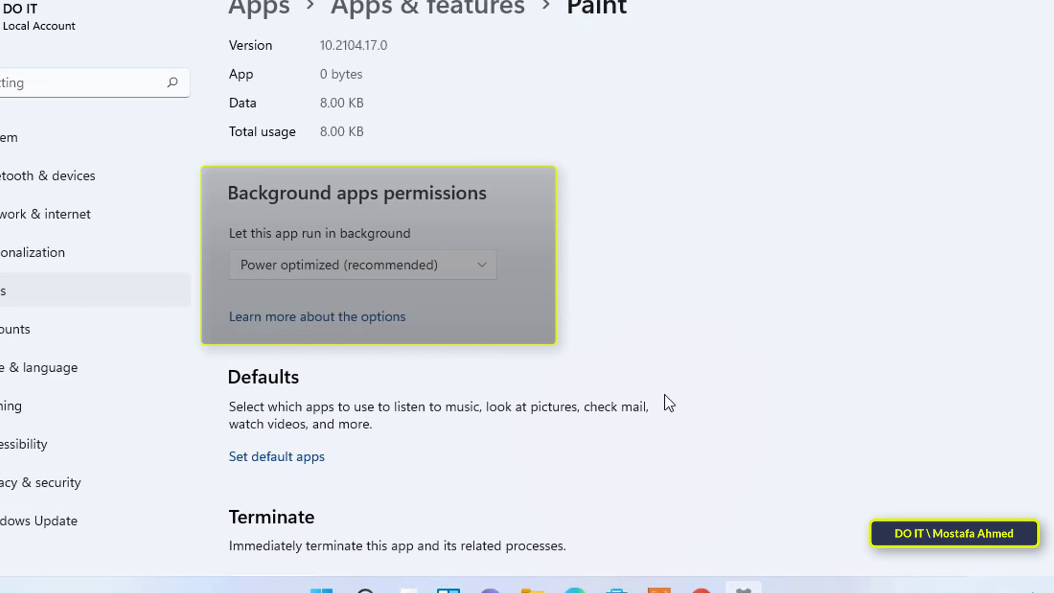
mouse_move(490, 277)
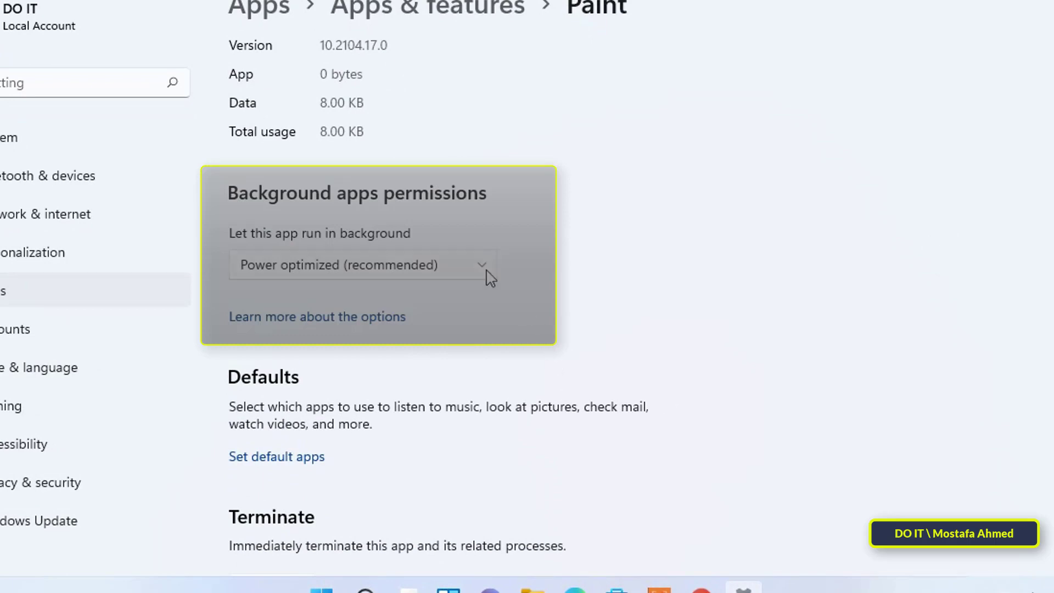
click(362, 265)
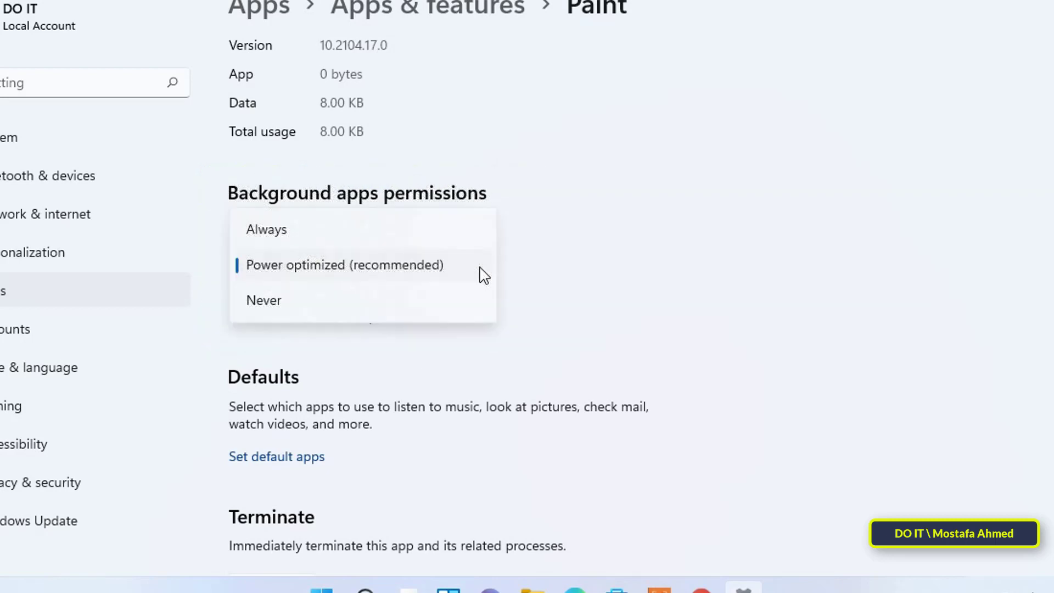
click(263, 300)
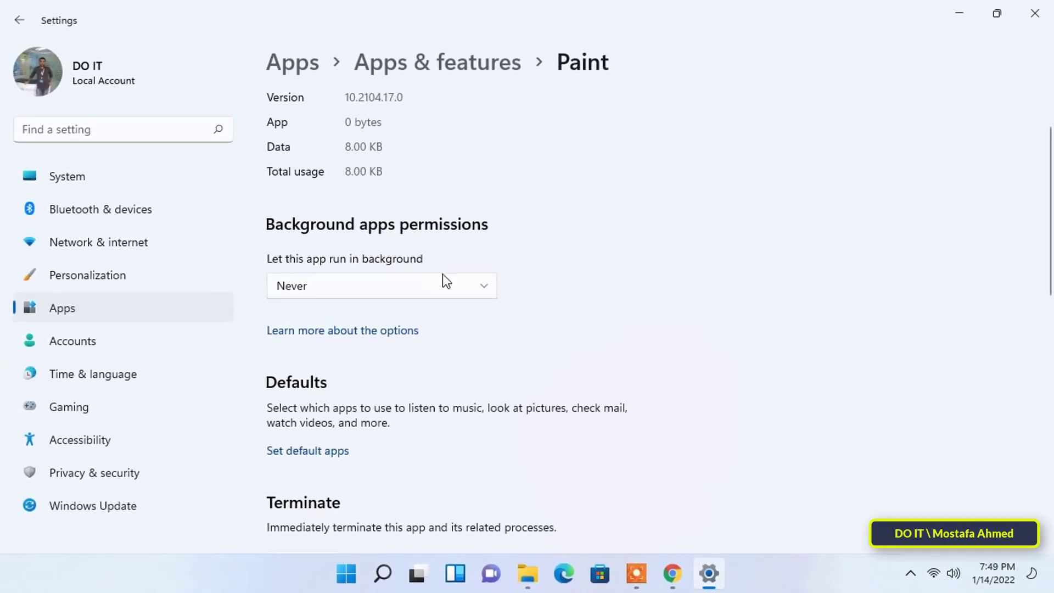
click(20, 20)
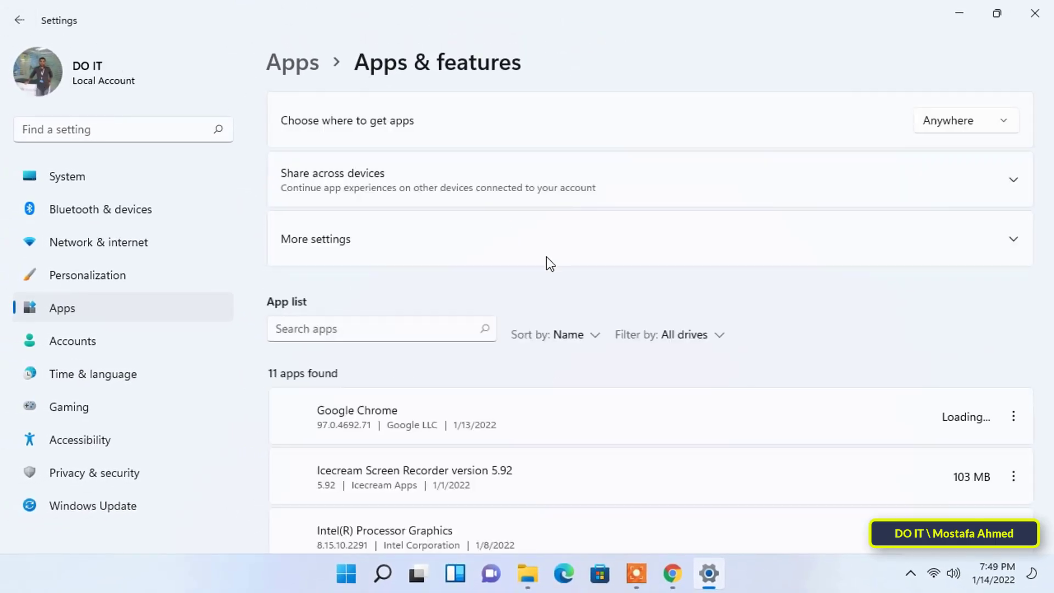
Step: In Calculator's advanced options set 'Let this app run in background' to Never
scroll(down, 3)
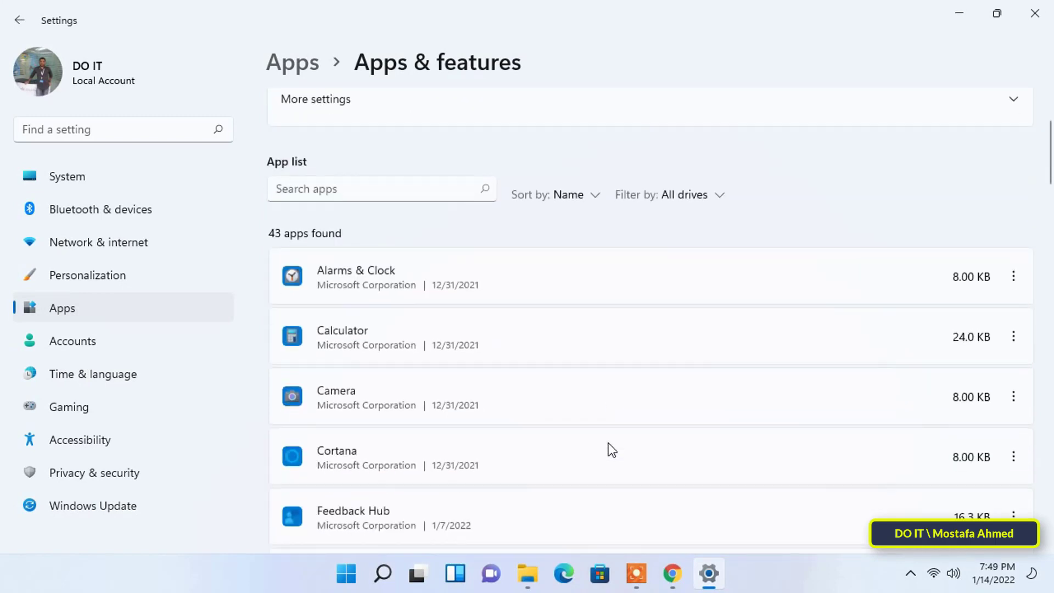
click(1014, 266)
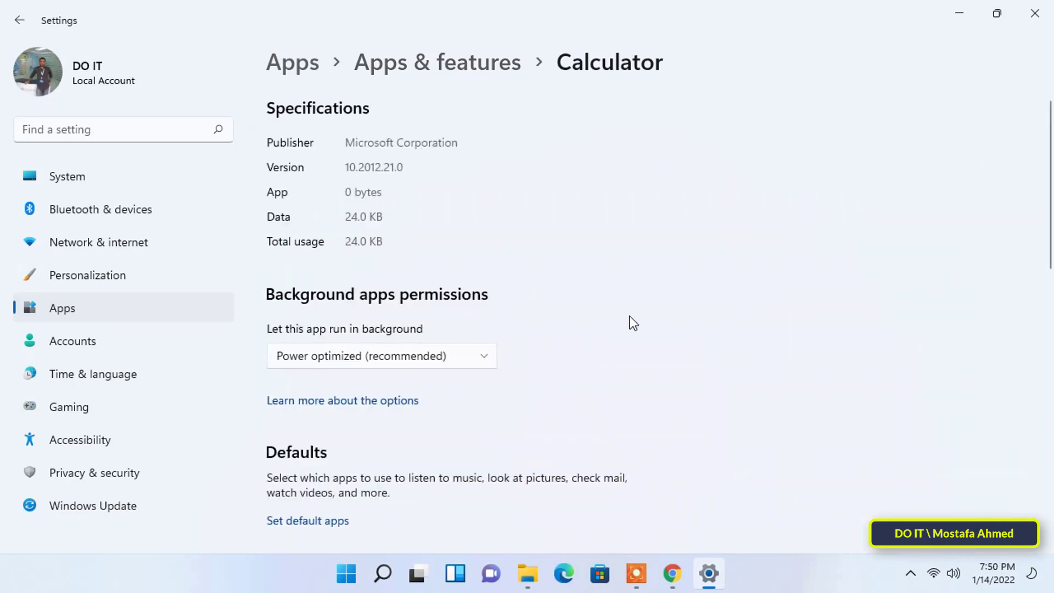
click(381, 356)
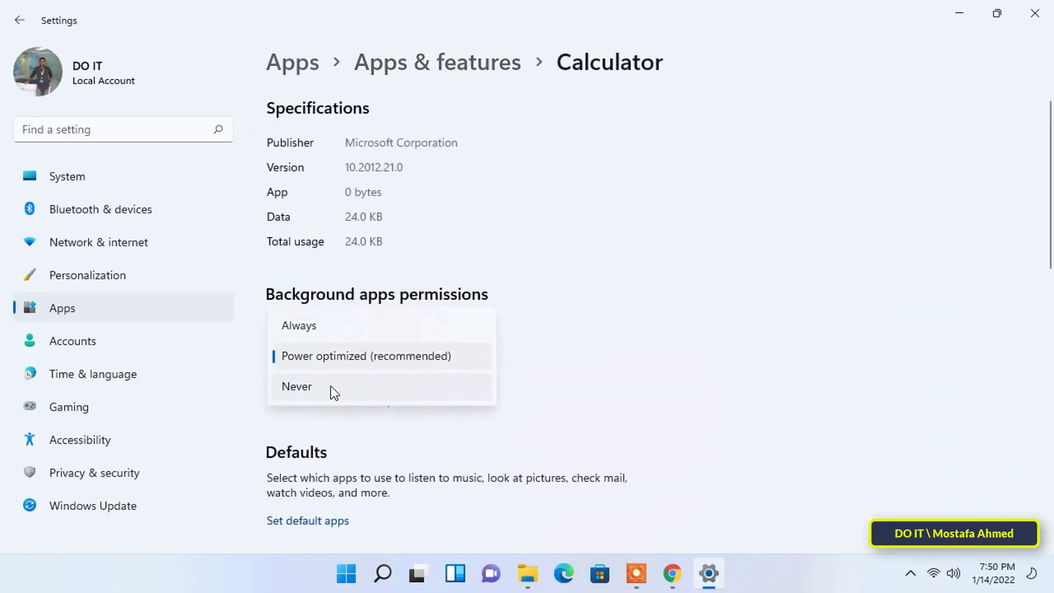
click(297, 386)
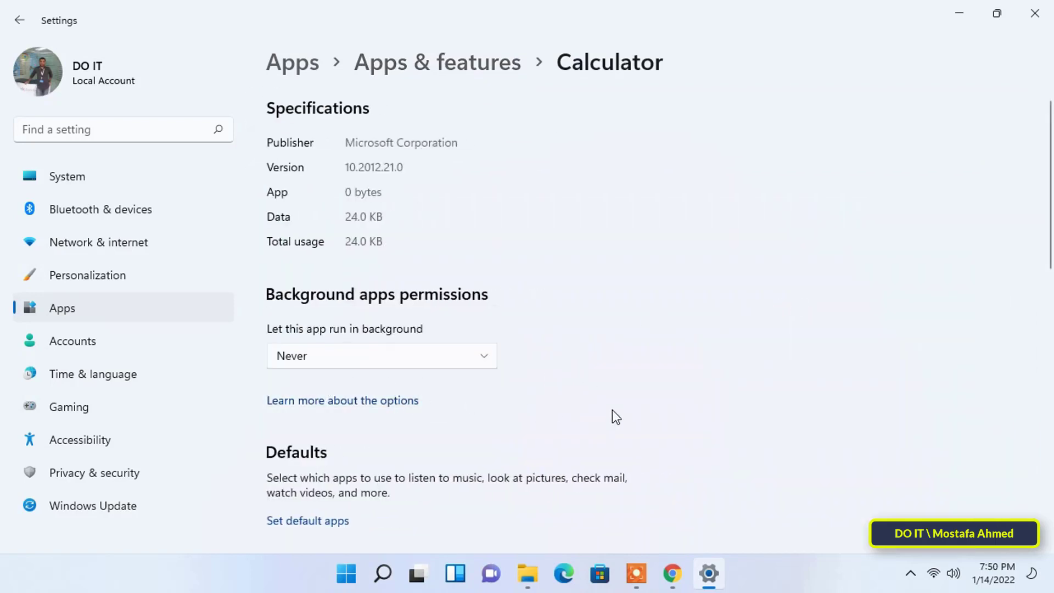
mouse_move(653, 373)
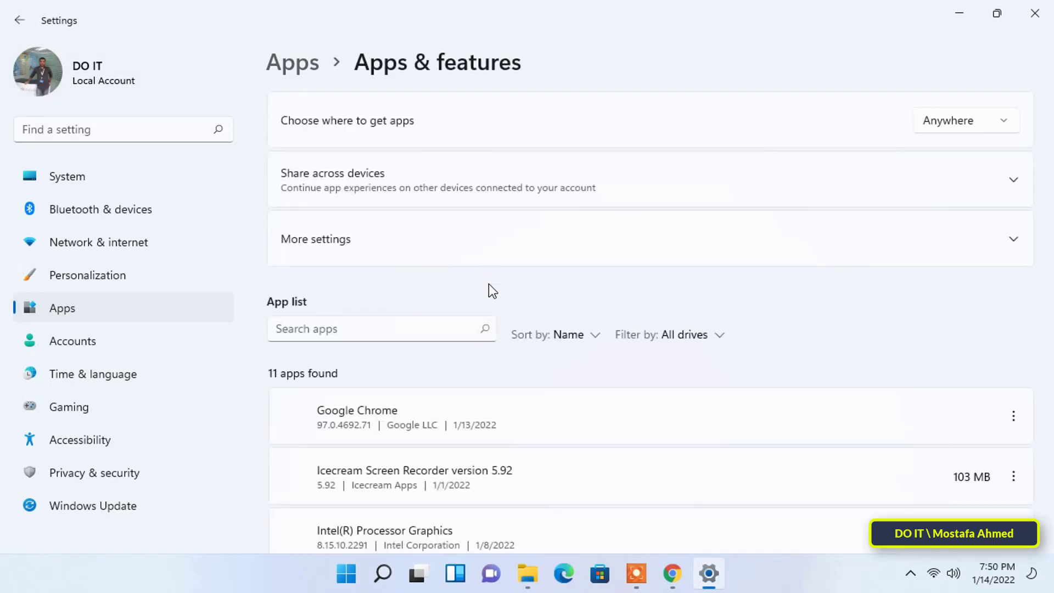
scroll(down, 3)
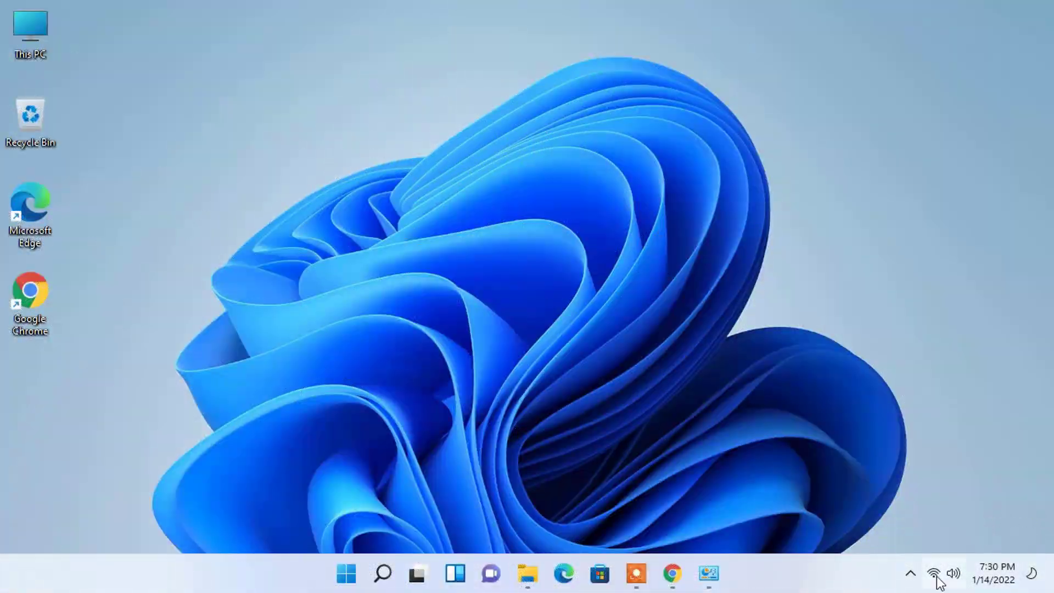
mouse_move(934, 574)
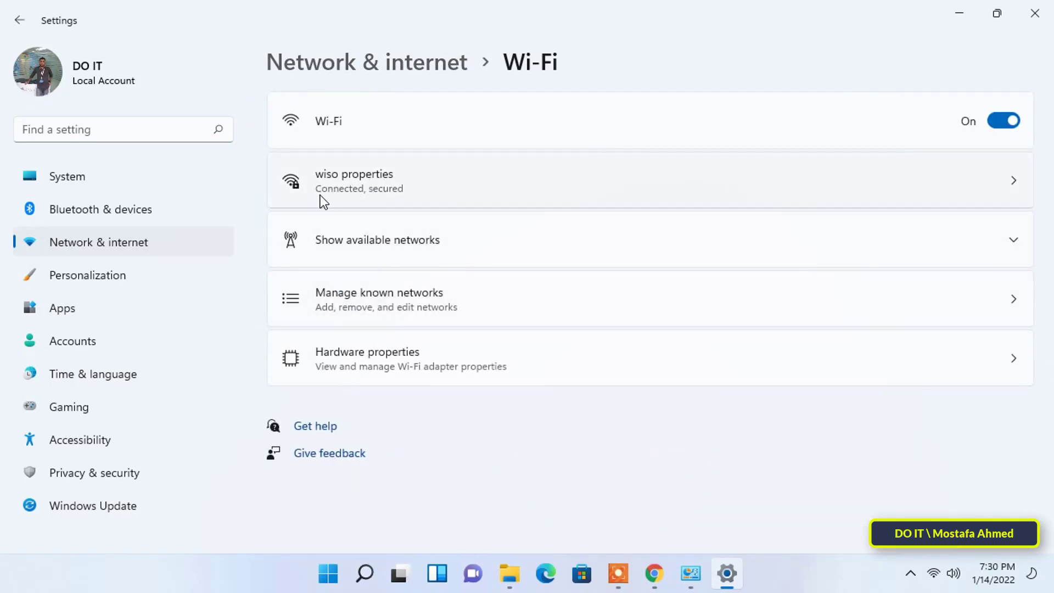
Step: In the wiso Wi-Fi network's properties, switch Metered connection off
click(355, 180)
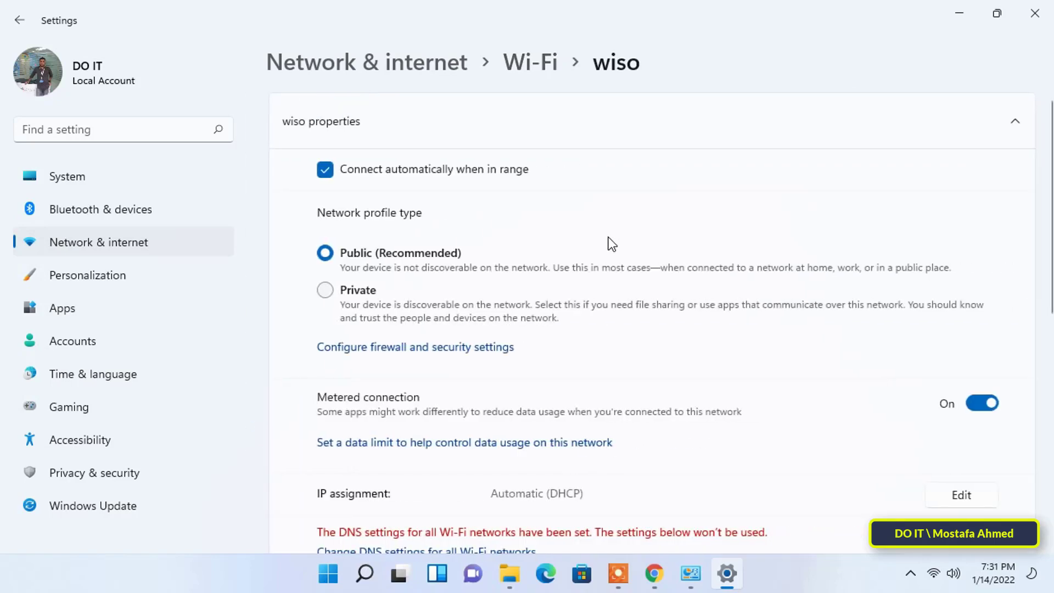
scroll(down, 3)
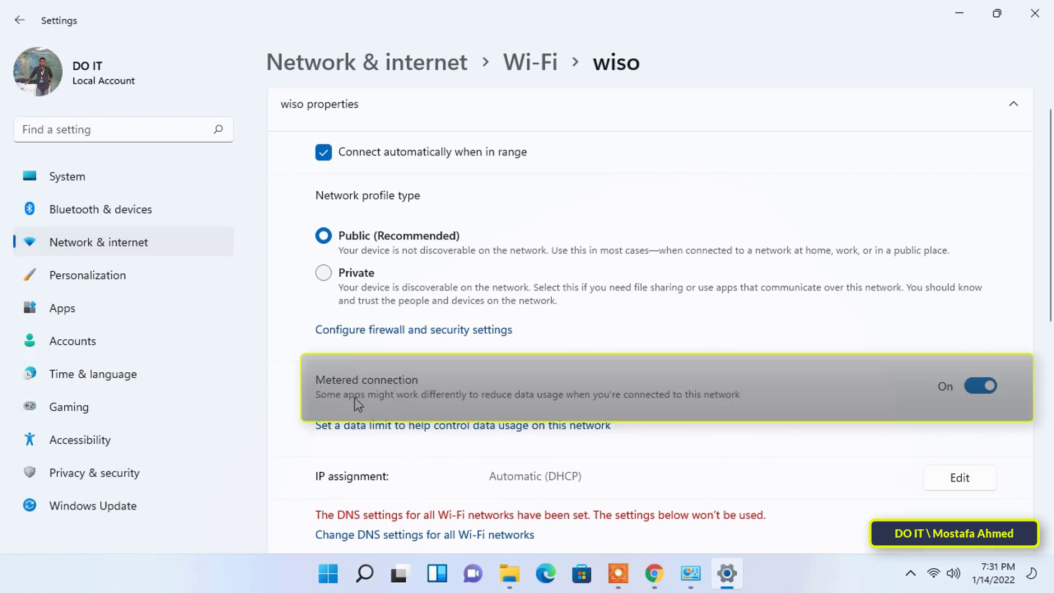
mouse_move(590, 409)
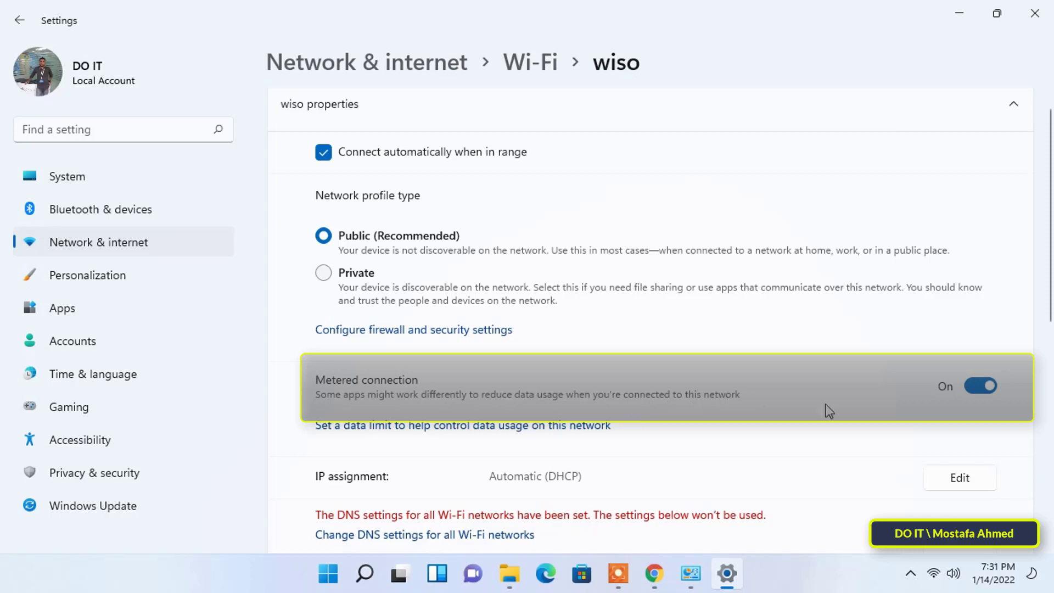
click(980, 386)
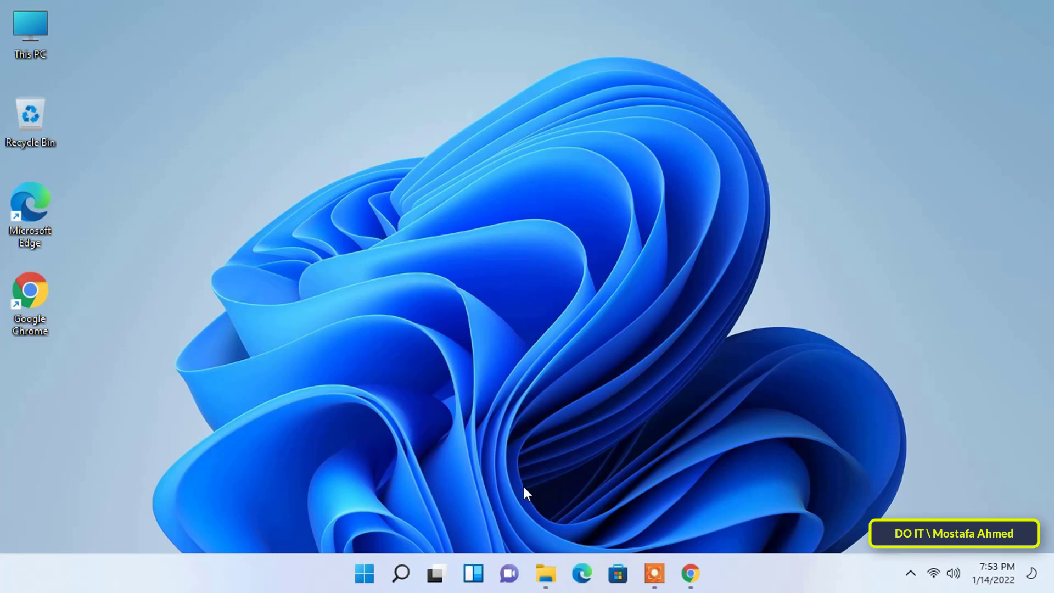
Step: Search from the taskbar for 'windows PowerShell' to find the Windows Security app
click(400, 573)
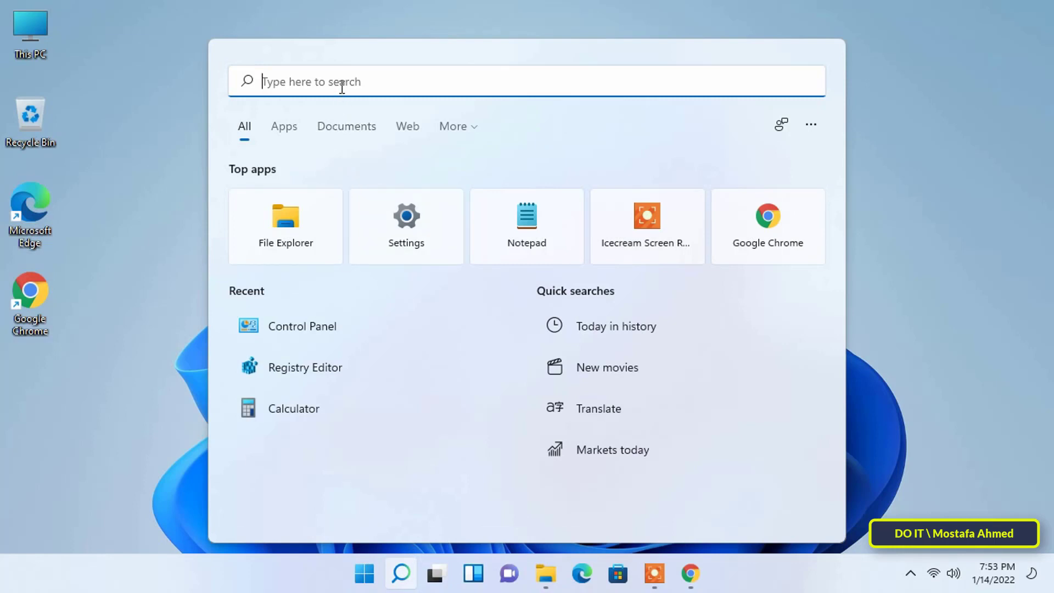
text(windows PowerShell)
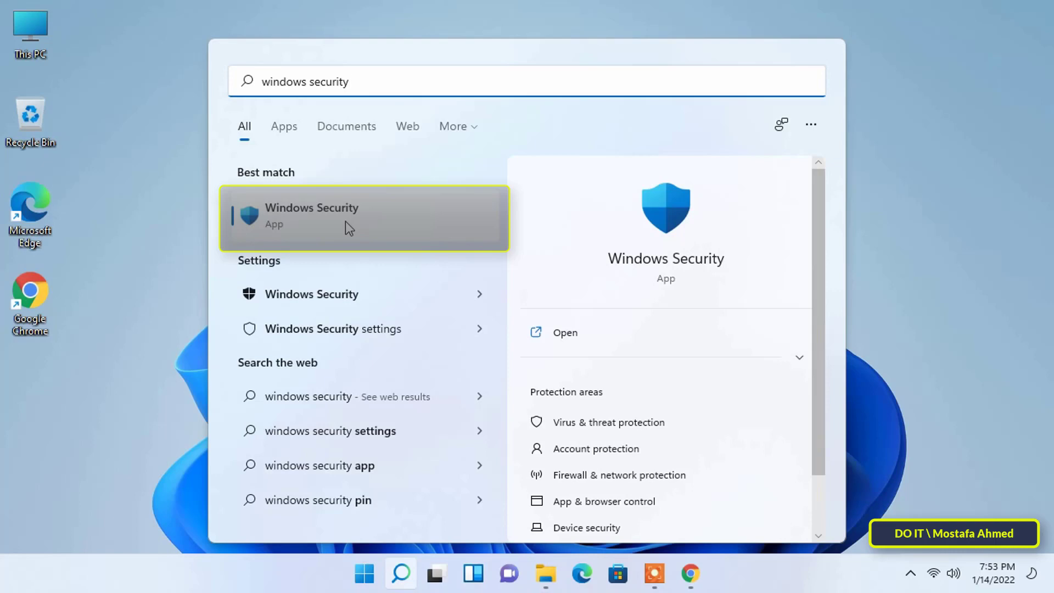
mouse_move(385, 231)
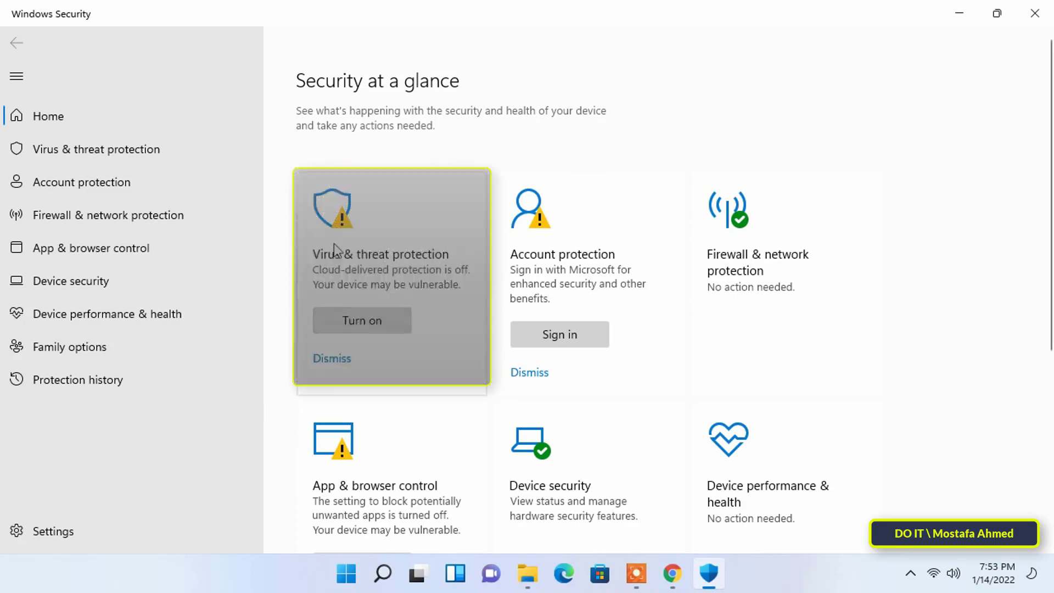
mouse_move(385, 267)
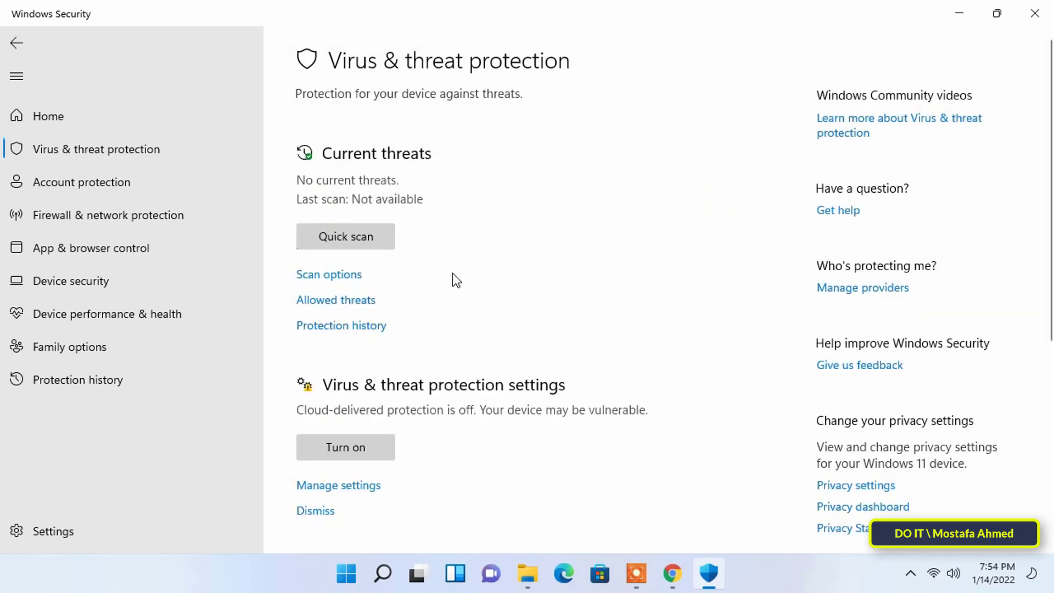
mouse_move(627, 324)
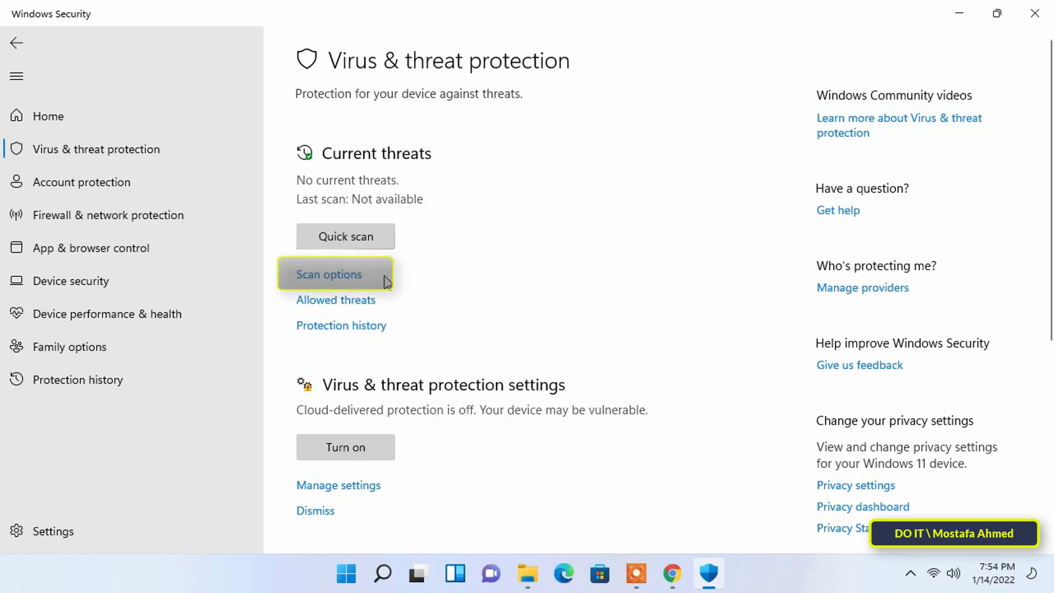
Step: In Scan options choose Full scan and start it with Scan now
click(329, 274)
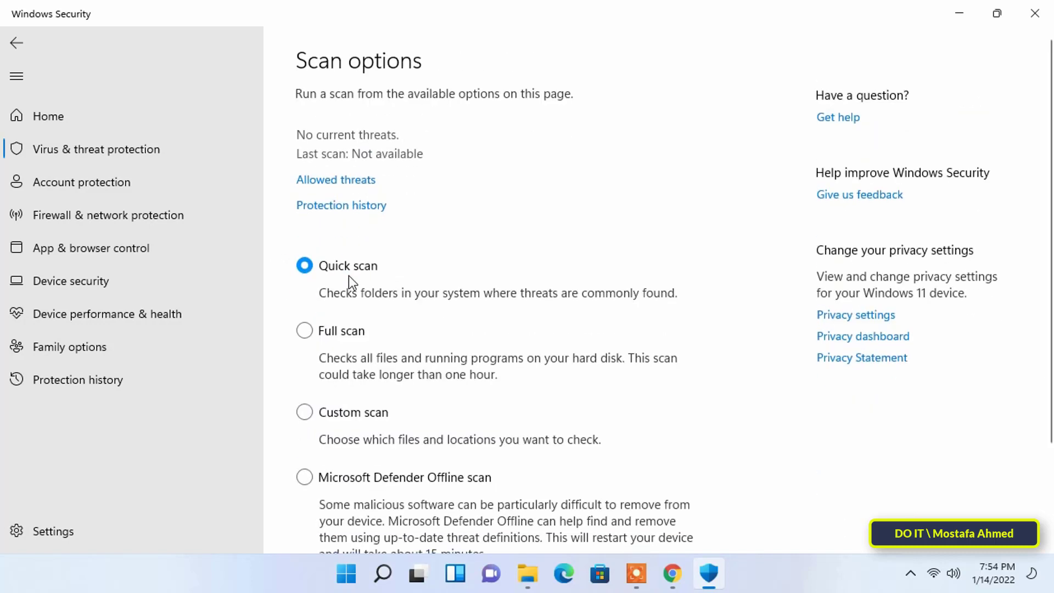
scroll(down, 3)
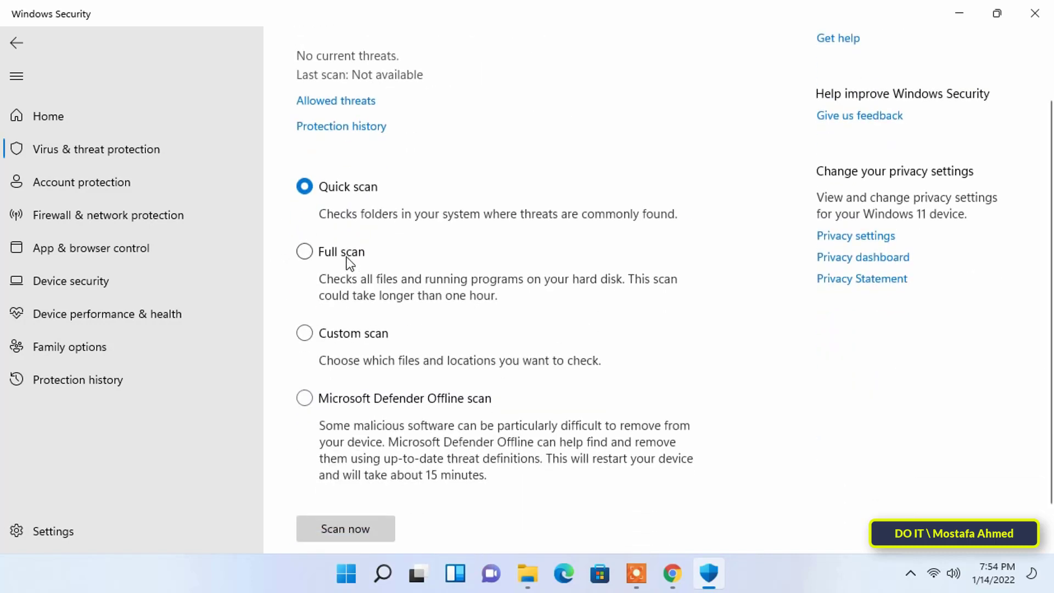
click(303, 252)
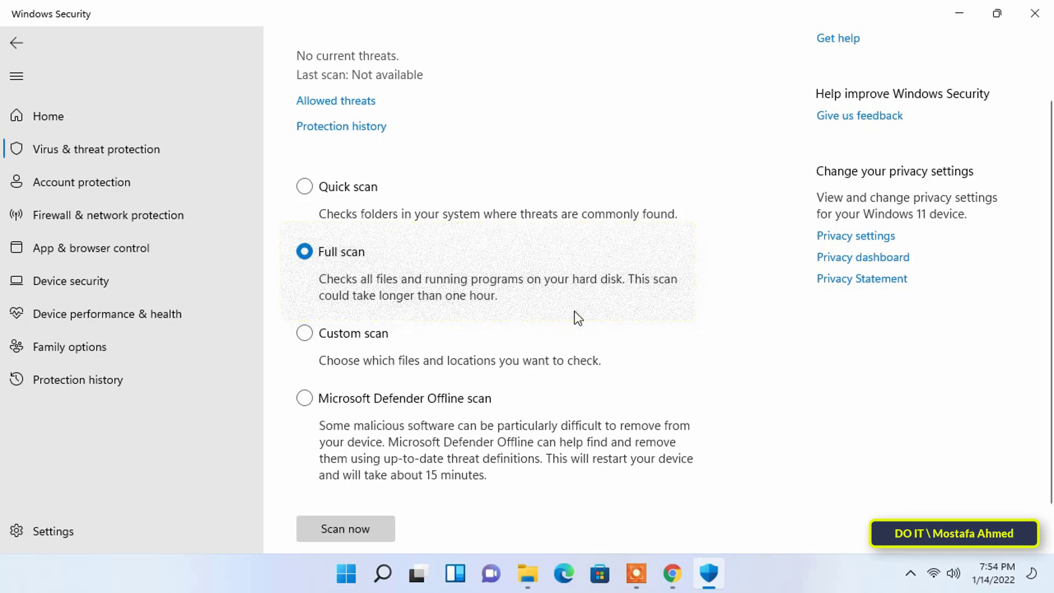
scroll(down, 3)
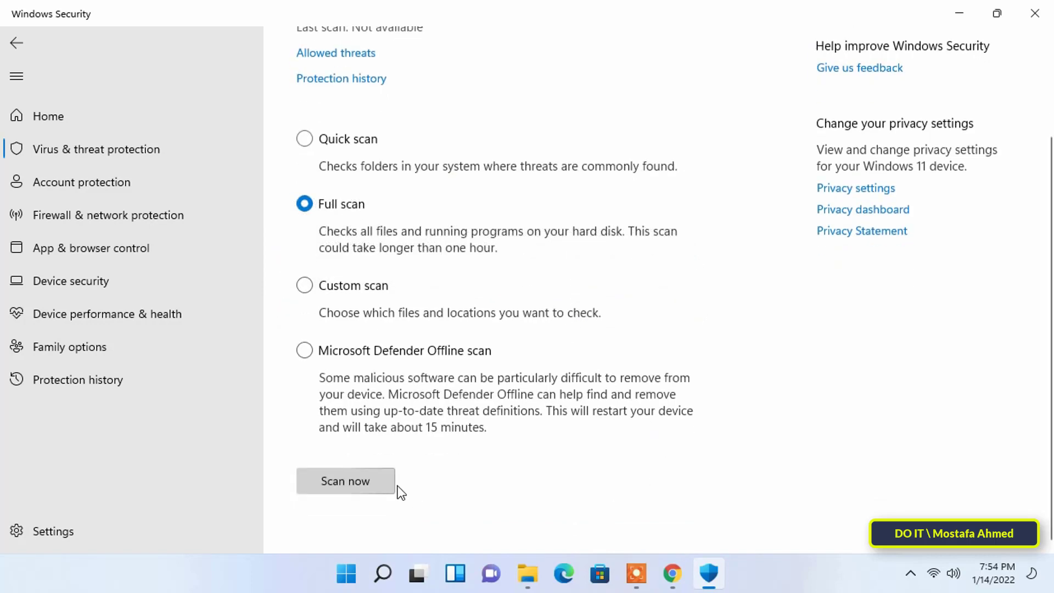
click(344, 481)
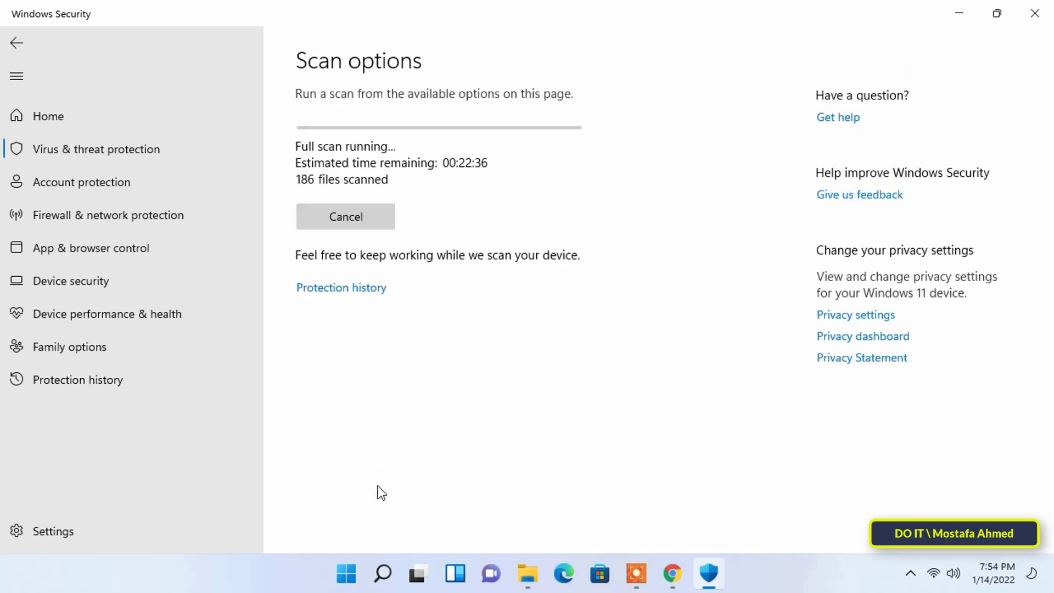
mouse_move(540, 383)
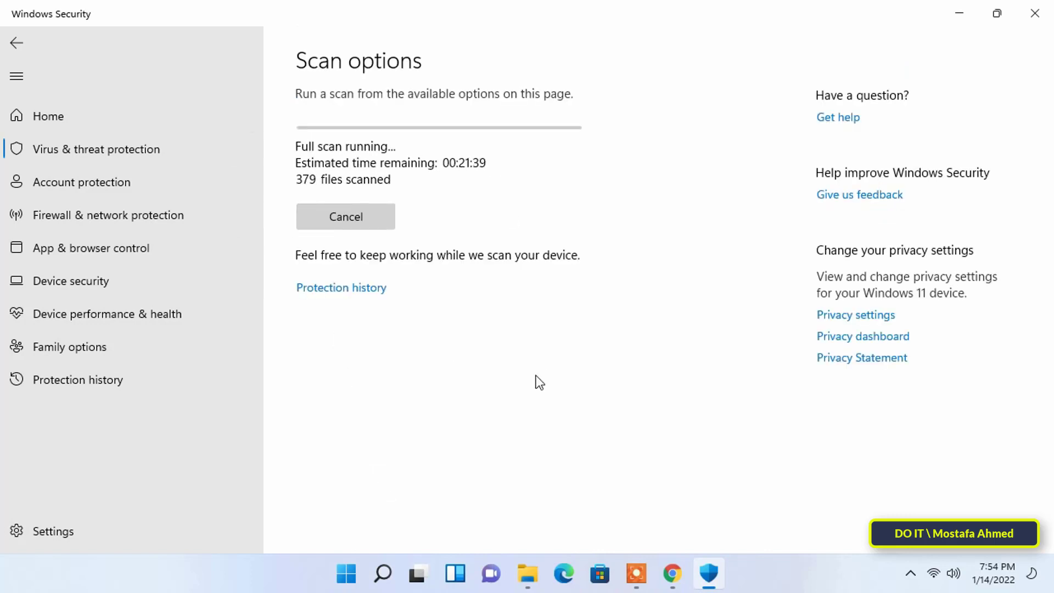